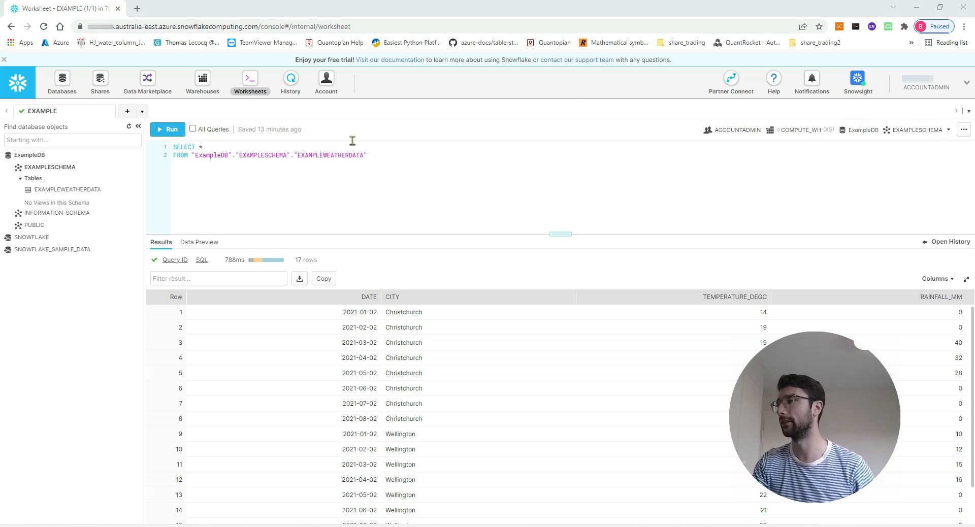
{"action": "mouse_move", "coordinate": [30, 155]}
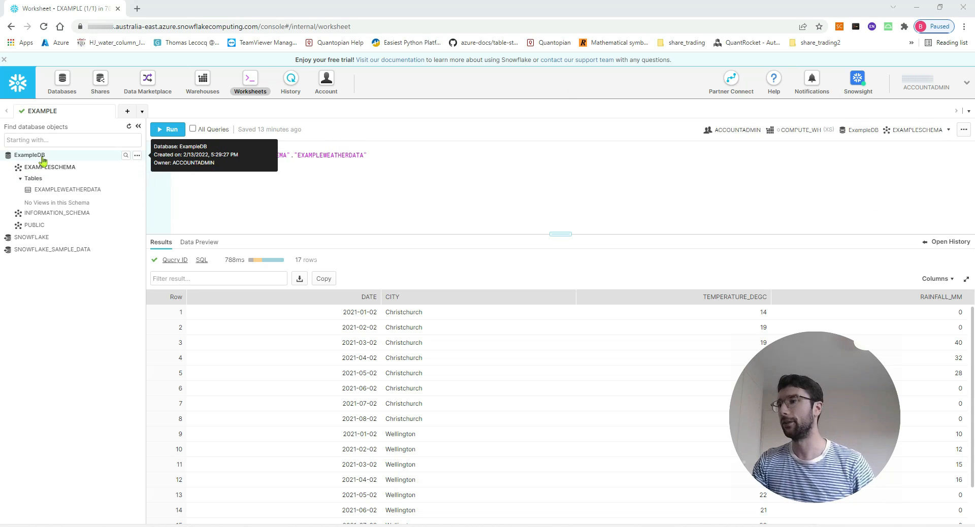
{"action": "mouse_move", "coordinate": [49, 168]}
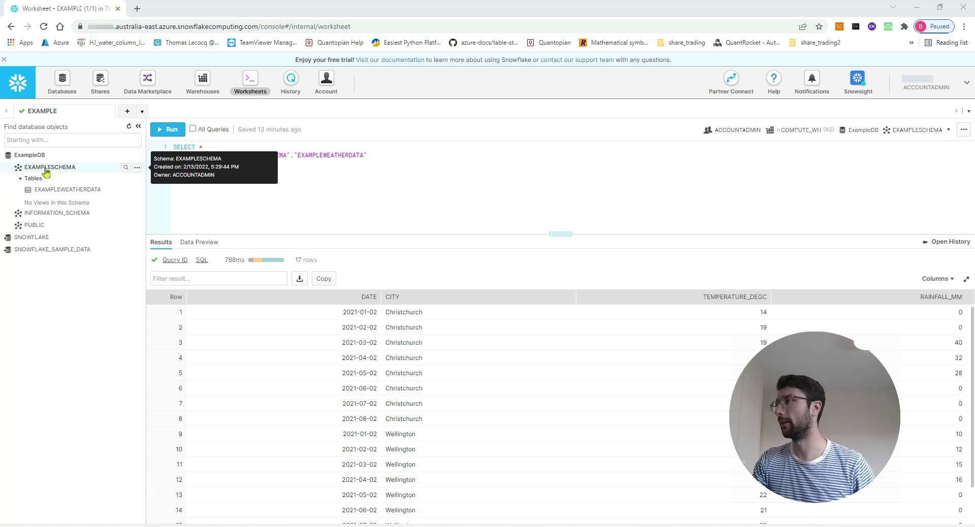
{"action": "mouse_move", "coordinate": [67, 189]}
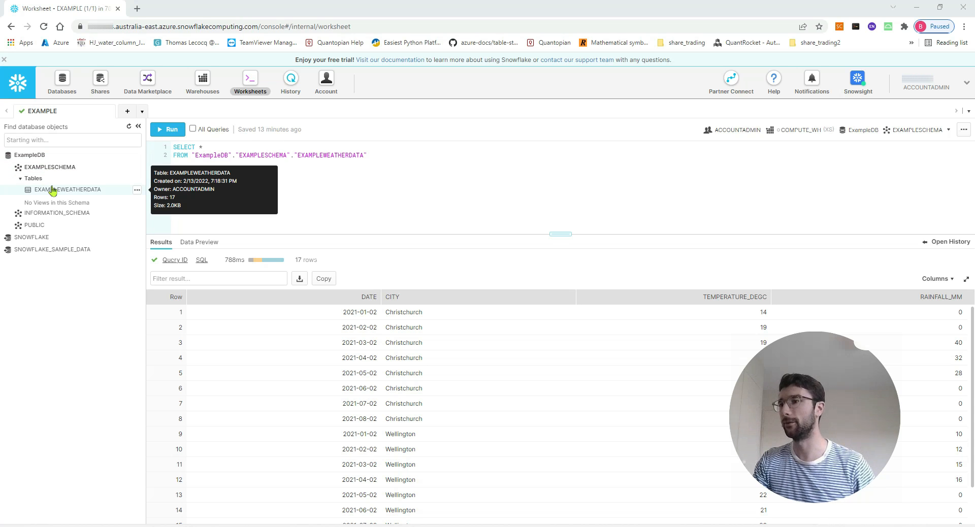
{"action": "mouse_move", "coordinate": [56, 193]}
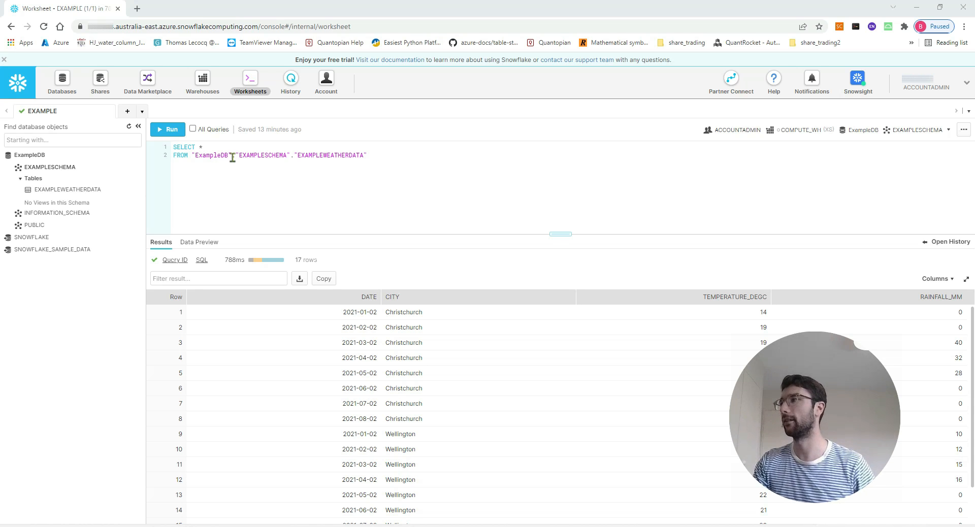
{"action": "mouse_move", "coordinate": [285, 183]}
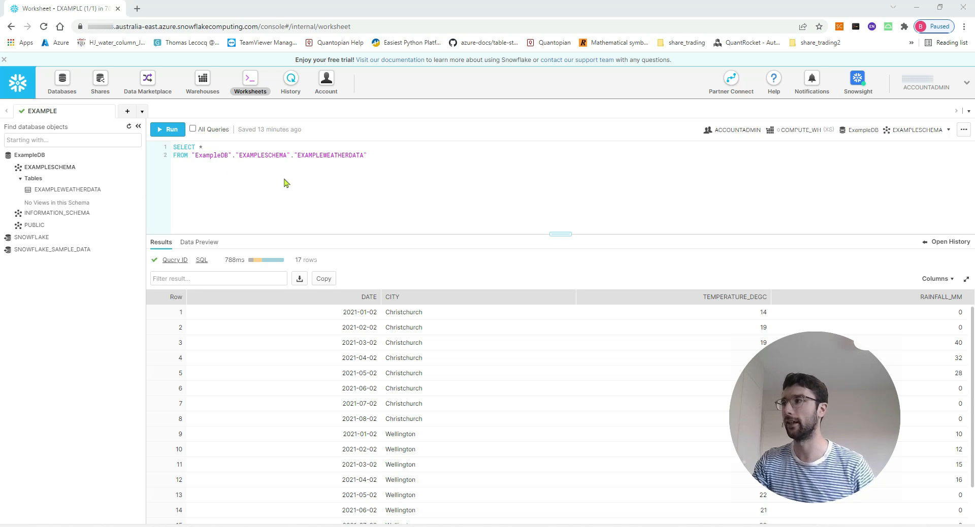
{"action": "mouse_move", "coordinate": [398, 212]}
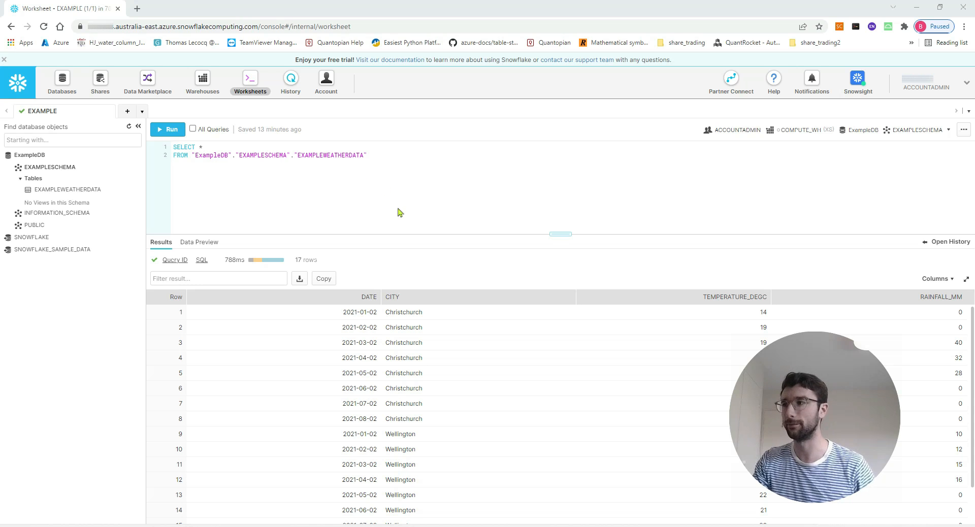
{"action": "mouse_move", "coordinate": [499, 380]}
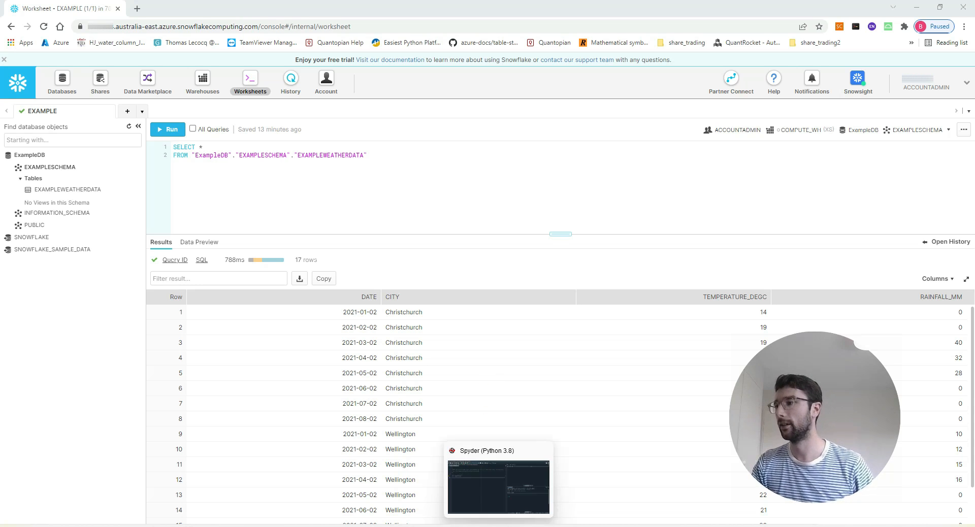
Bring up ConnectPythonToSnowflake.py in Spyder and place the cursor on the empty line below the import
{"action": "left_click", "coordinate": [498, 485]}
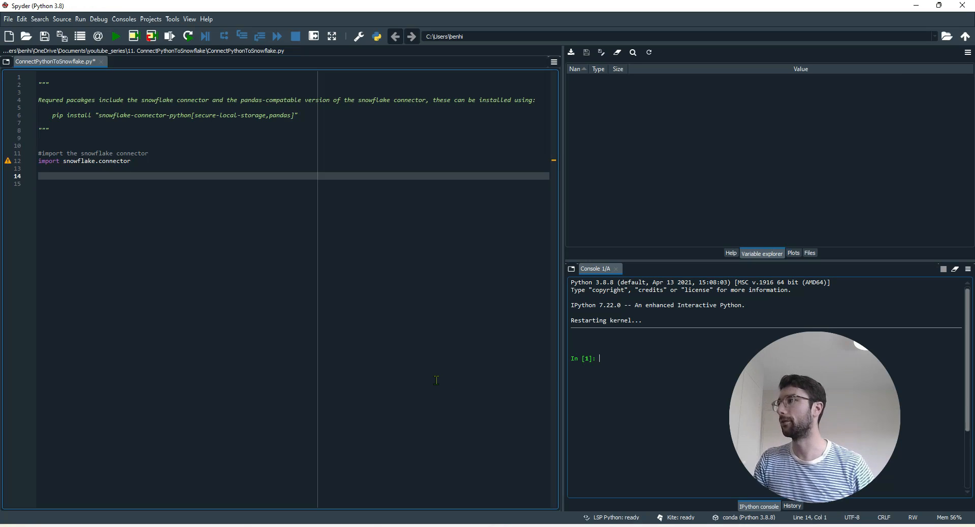
{"action": "mouse_move", "coordinate": [328, 183]}
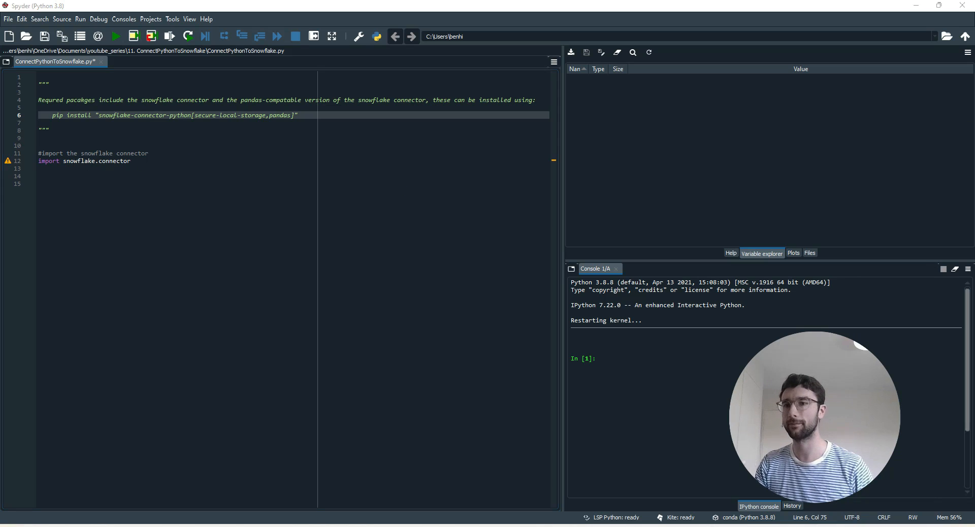
{"action": "left_click", "coordinate": [138, 183]}
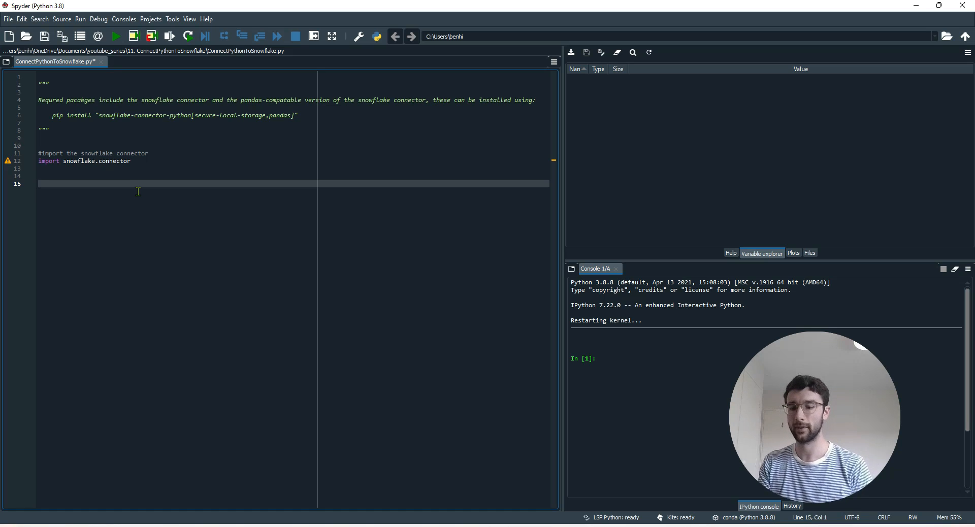
Write ctx = snowflake.connector.connect( with the user argument and a new argument line
{"action": "type", "text": "ct"}
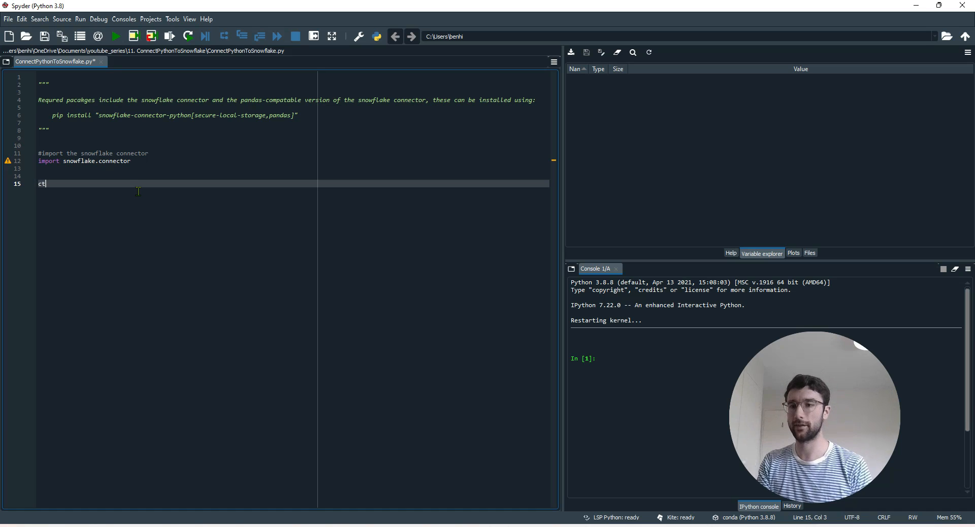
{"action": "type", "text": "x ="}
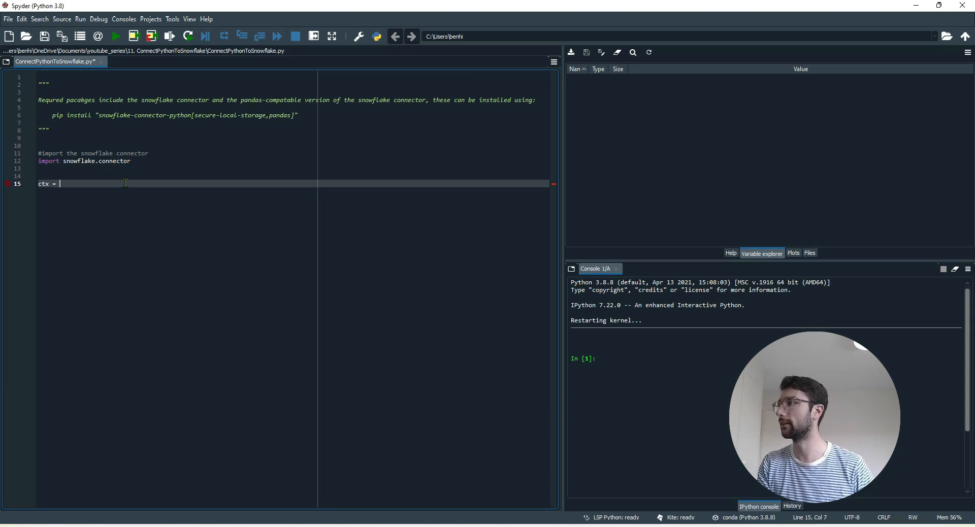
{"action": "type", "text": "snw"}
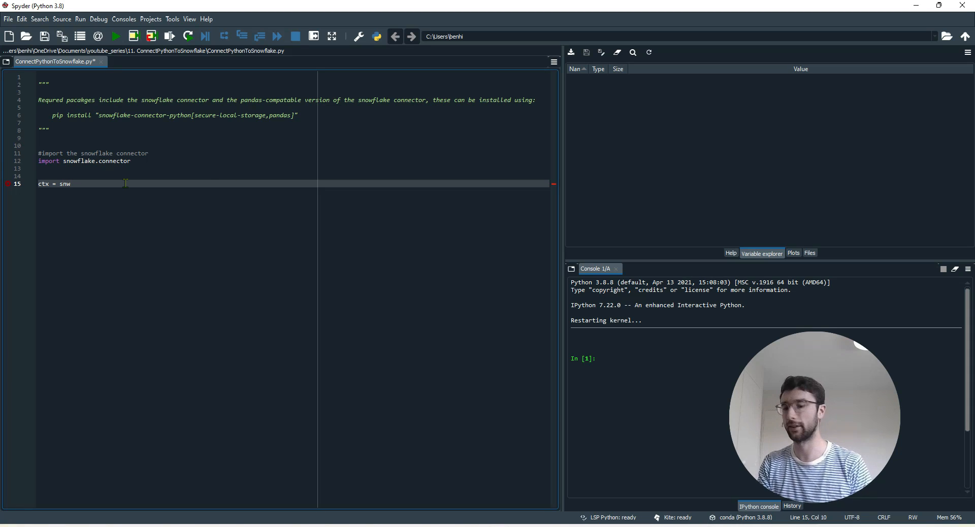
{"action": "type", "text": "ofgl"}
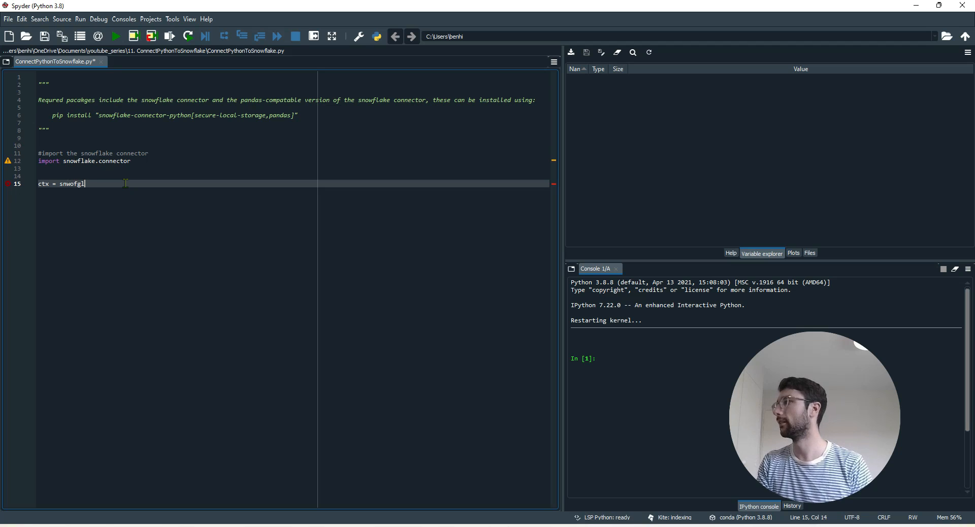
{"action": "type", "text": "snowflake.c"}
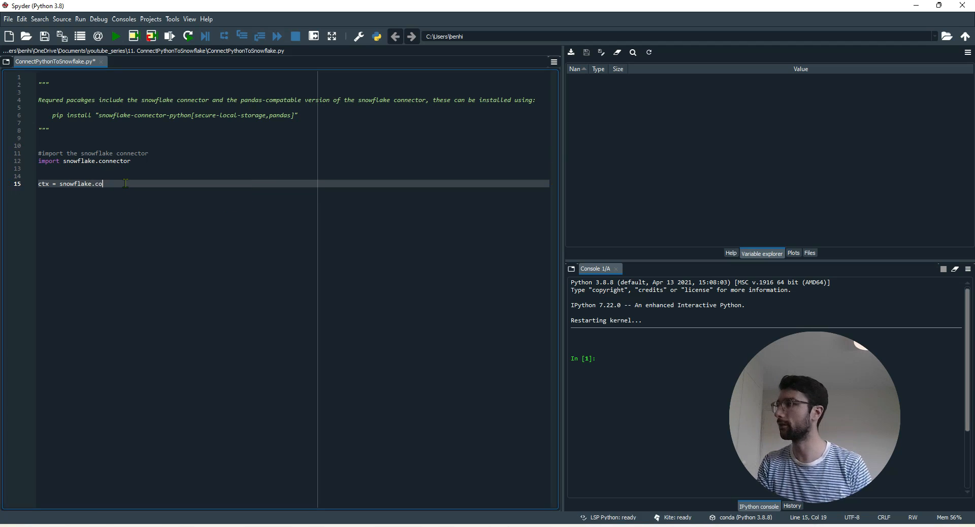
{"action": "type", "text": "nnector."}
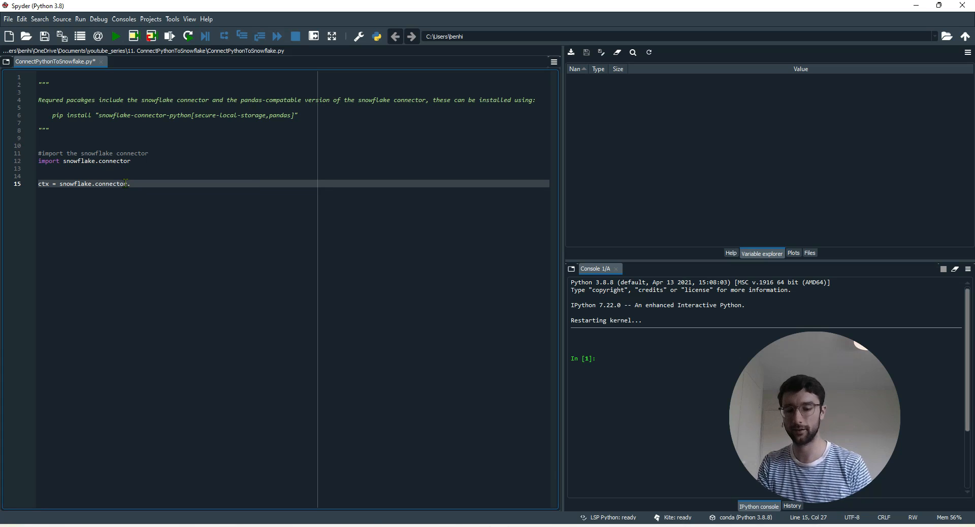
{"action": "type", "text": "co"}
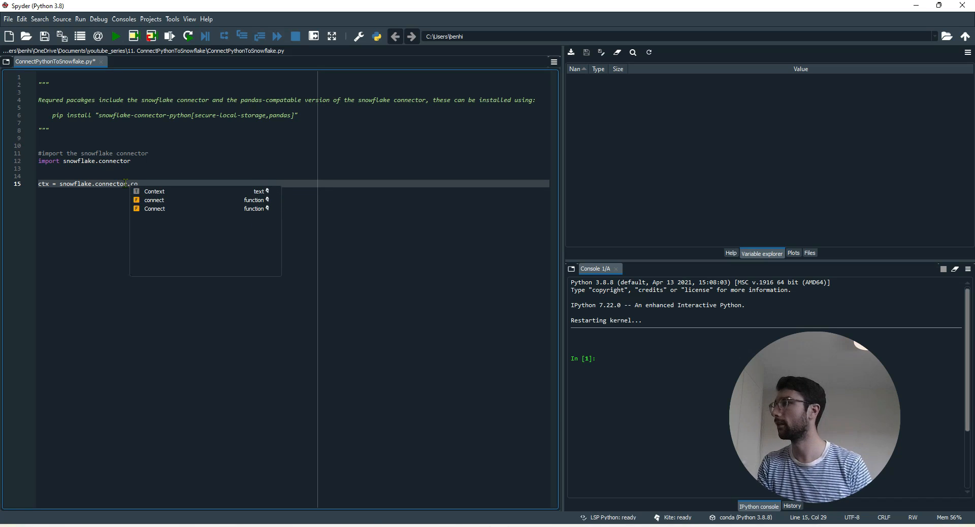
{"action": "type", "text": "n"}
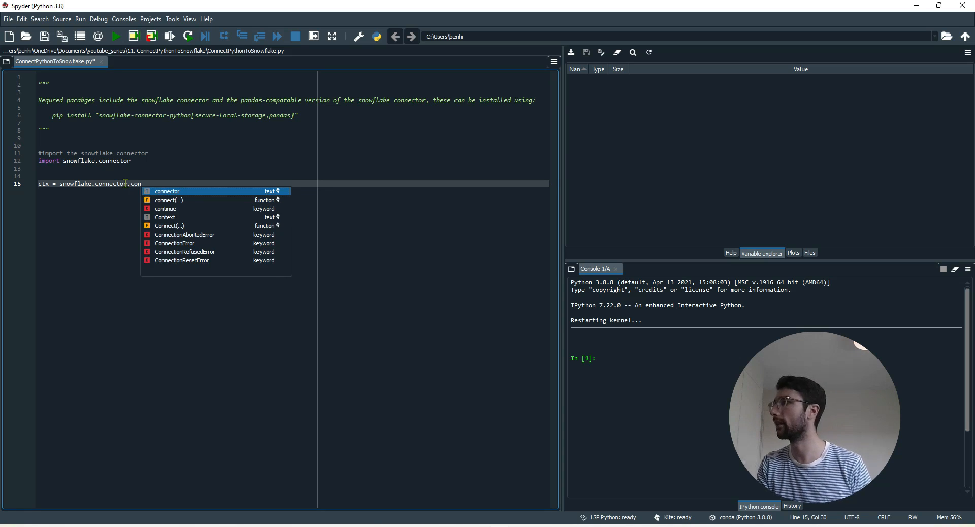
{"action": "key", "text": "down"}
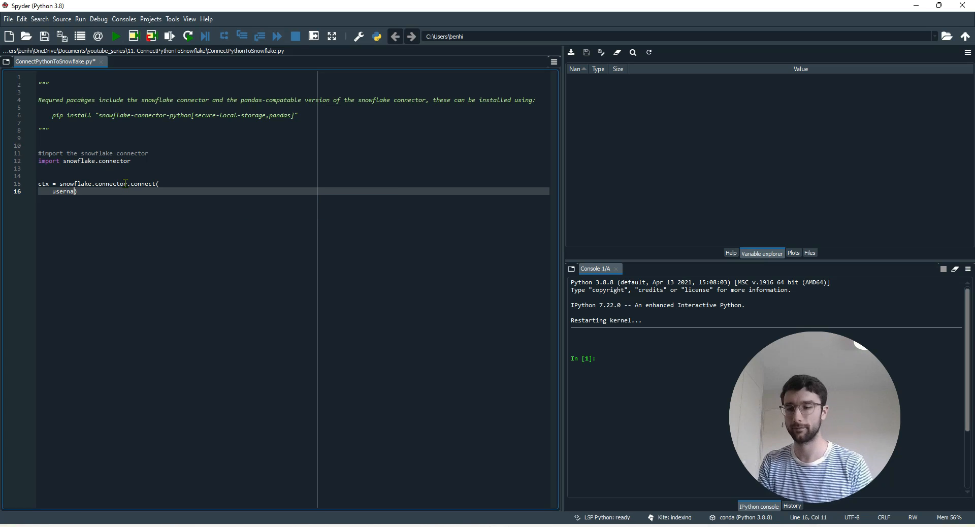
{"action": "key", "text": "Backspace"}
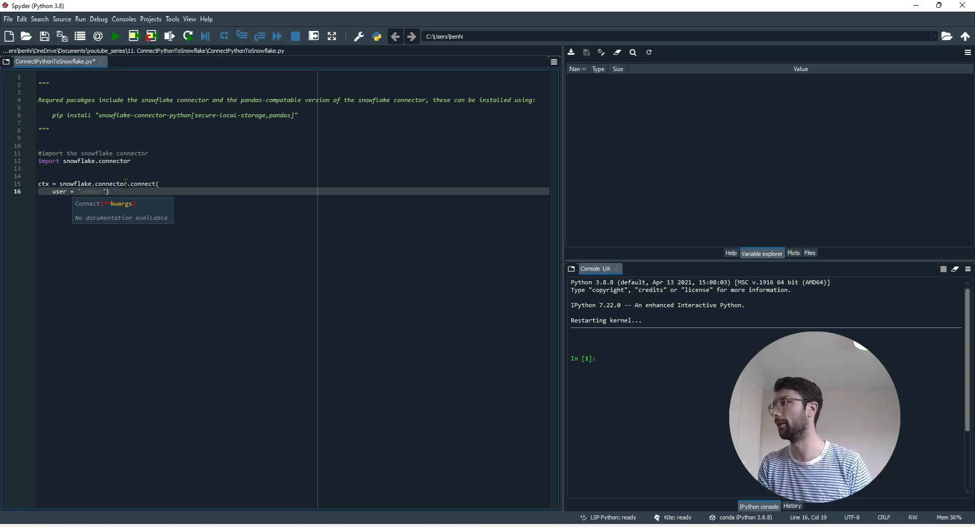
{"action": "type", "text": ","}
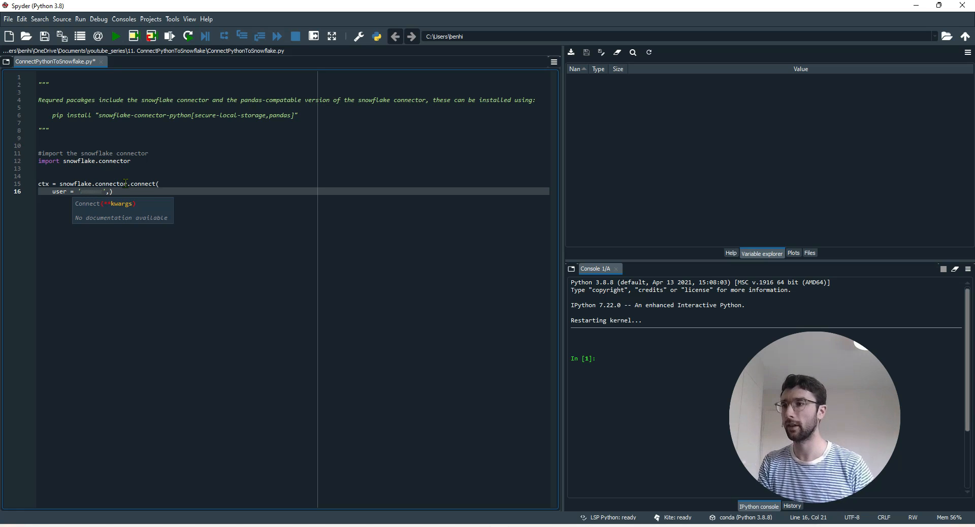
{"action": "key", "text": "enter"}
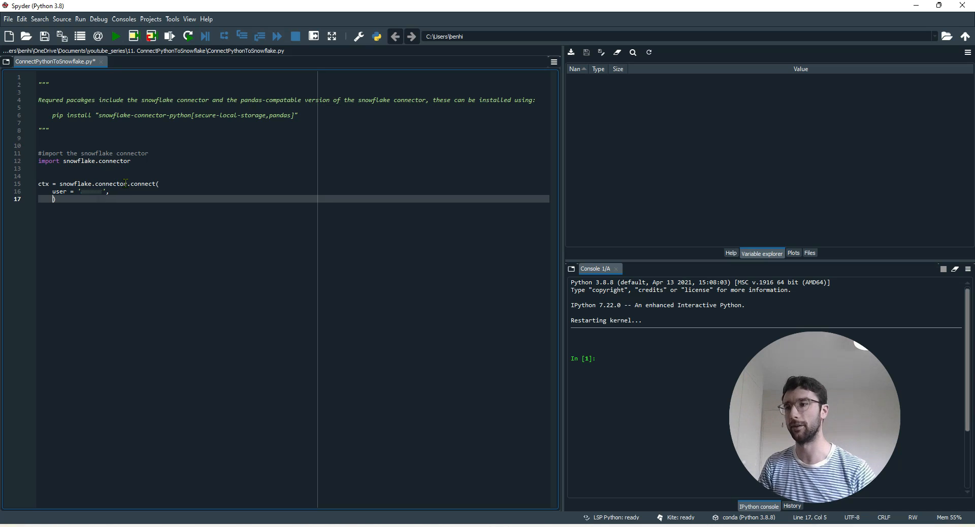
Add the password argument to the connect call
{"action": "type", "text": "password ="}
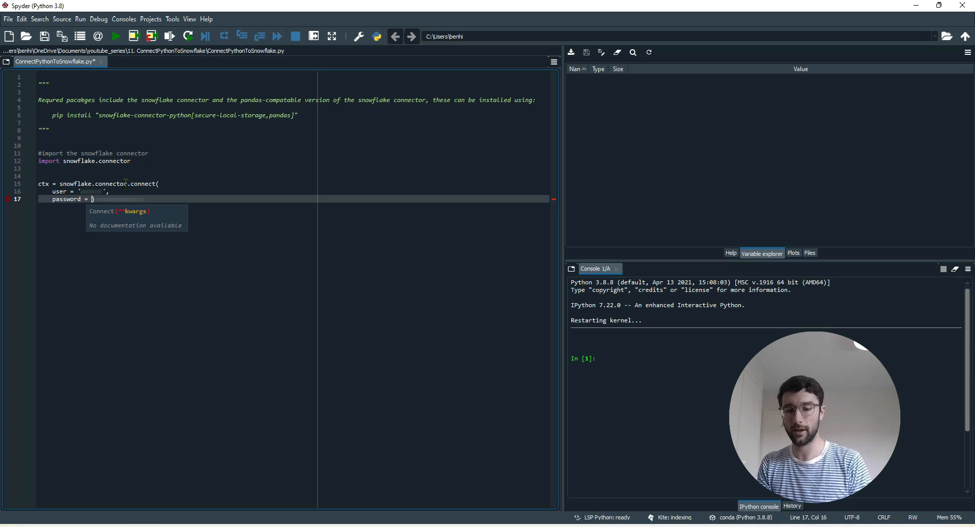
{"action": "type", "text": "'"}
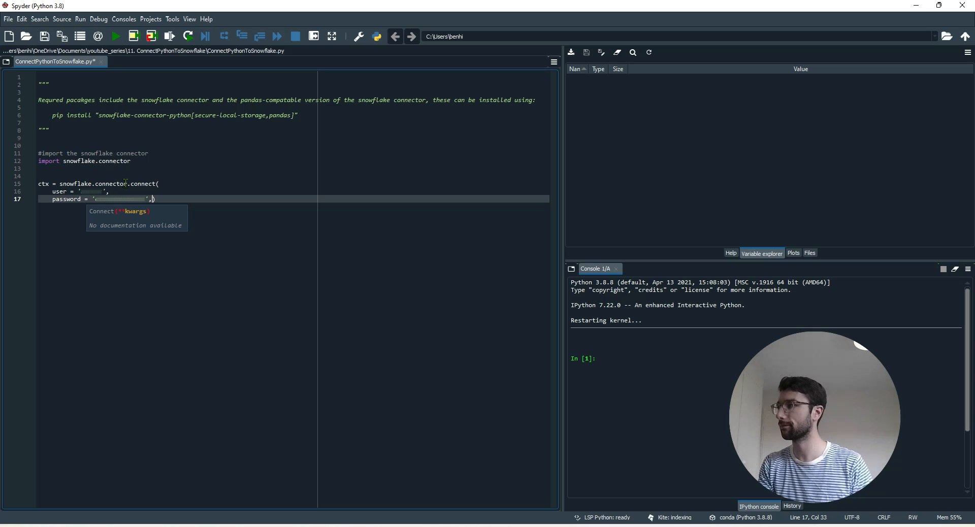
{"action": "key", "text": "enter"}
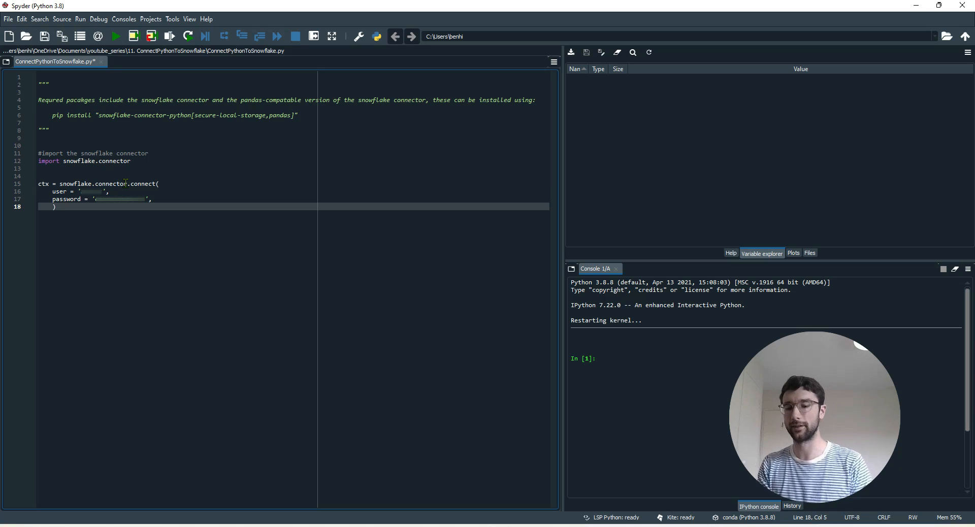
Add authenticator 'externalbrowser' and start typing the account argument
{"action": "type", "text": "authen"}
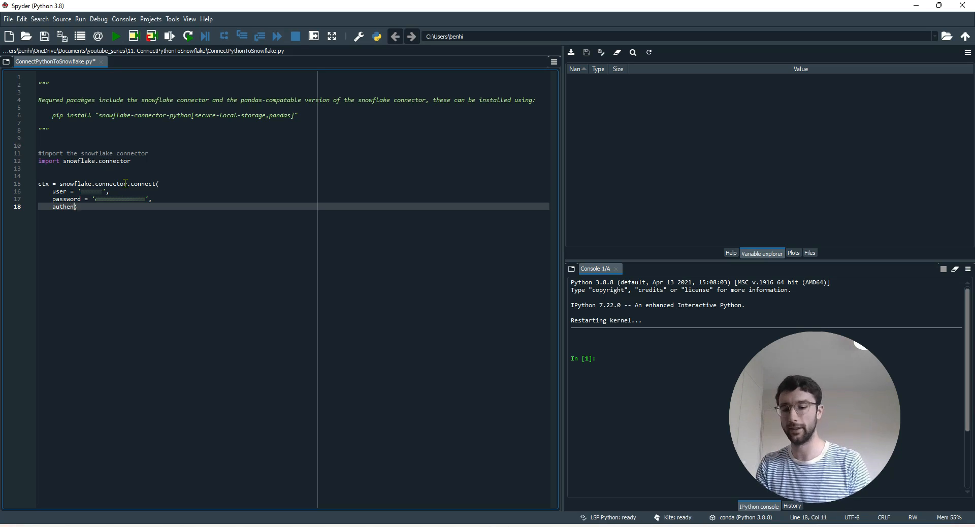
{"action": "type", "text": "icator = 'e"}
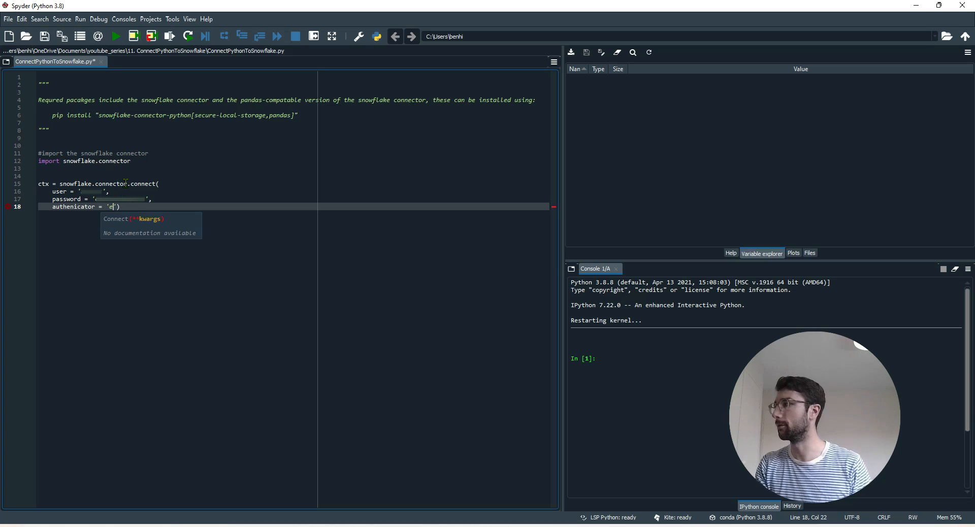
{"action": "type", "text": "xternal"}
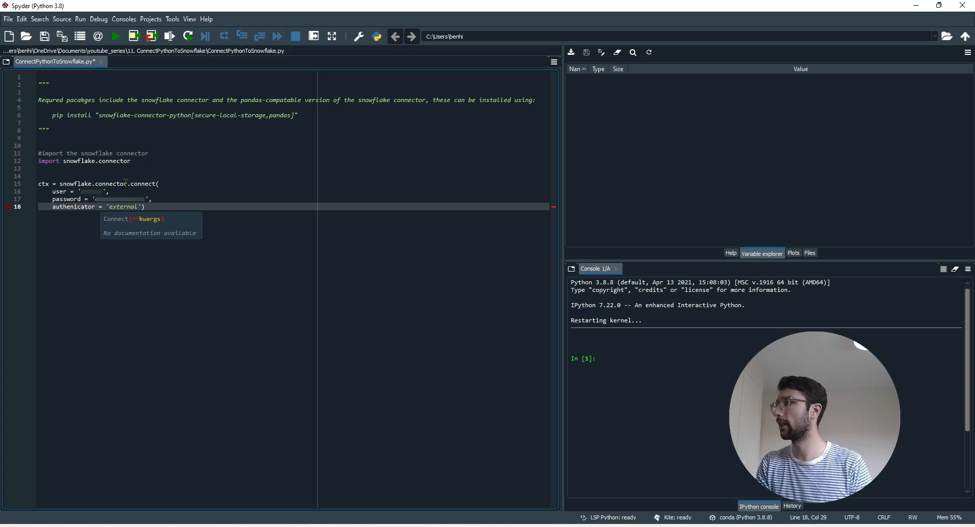
{"action": "type", "text": "bor"}
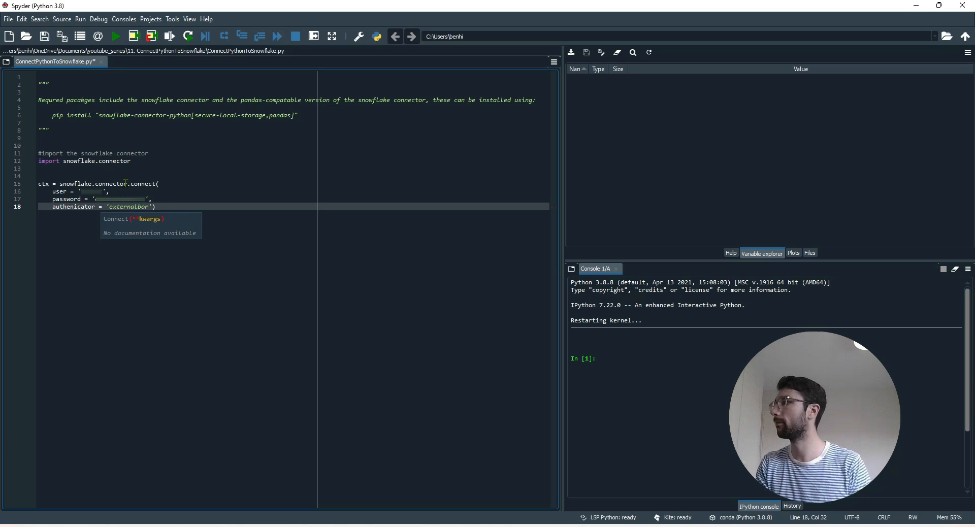
{"action": "type", "text": "wser"}
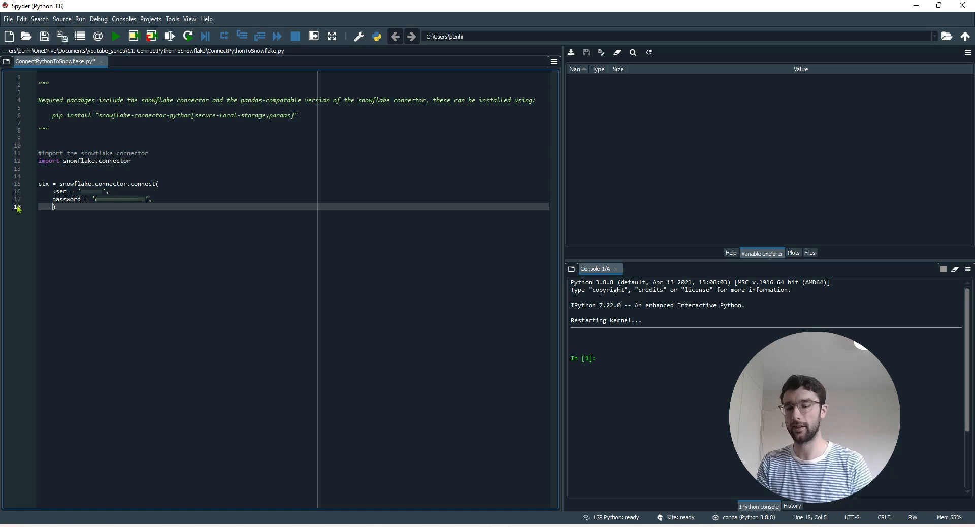
{"action": "type", "text": "acc"}
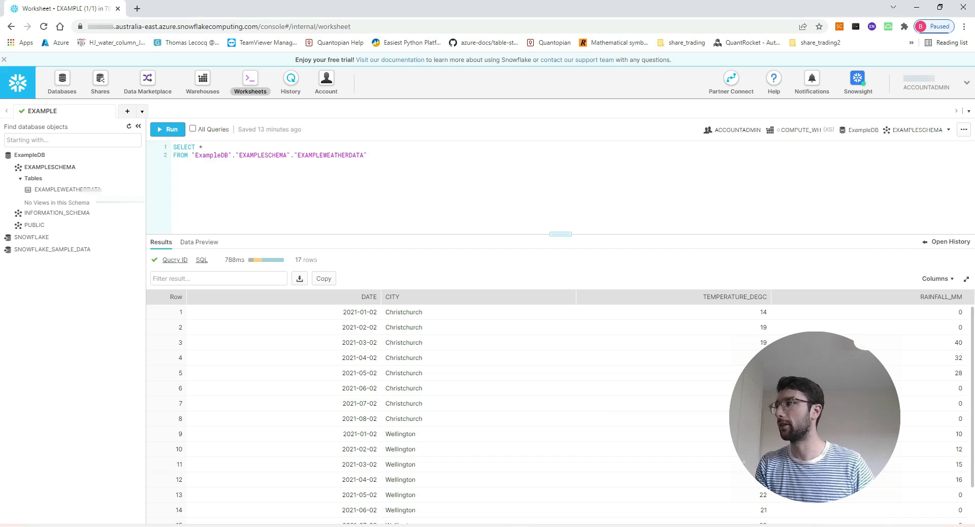
{"action": "mouse_move", "coordinate": [499, 464]}
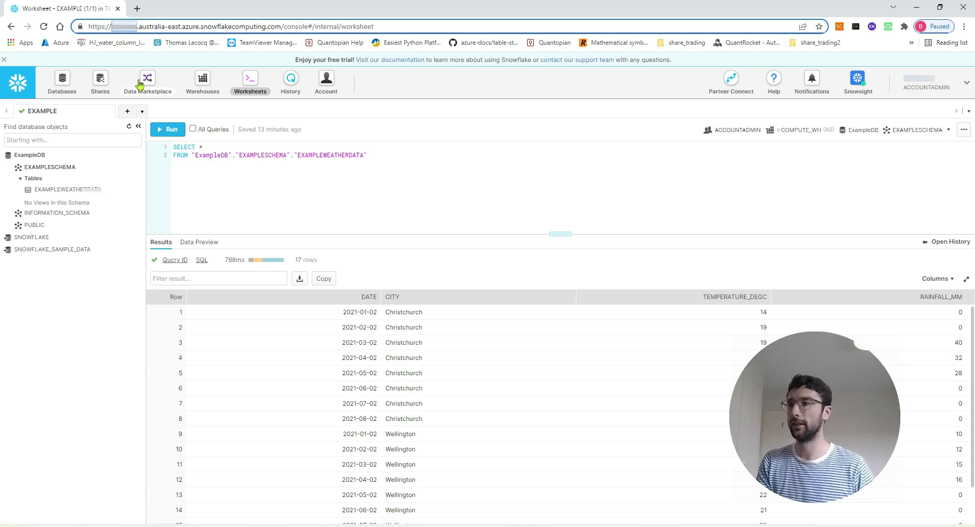
{"action": "mouse_move", "coordinate": [864, 44]}
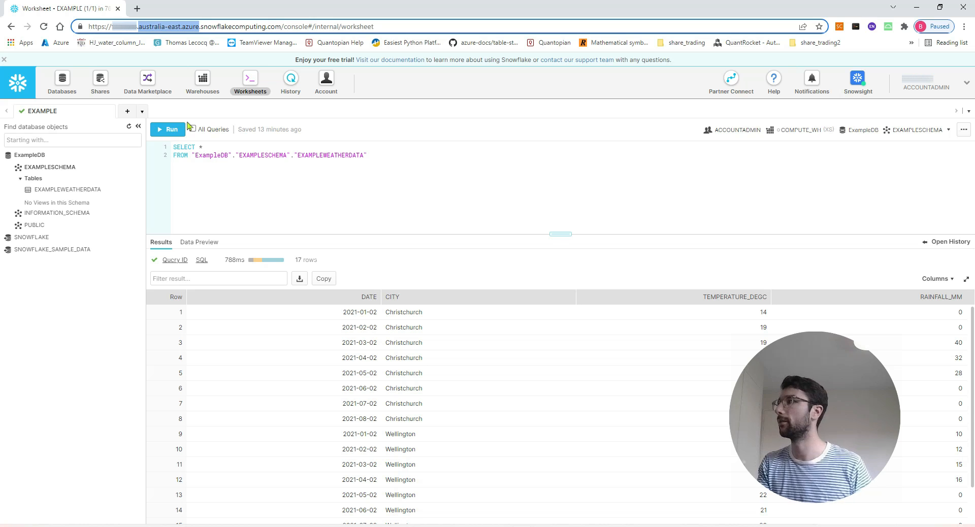
{"action": "mouse_move", "coordinate": [167, 47]}
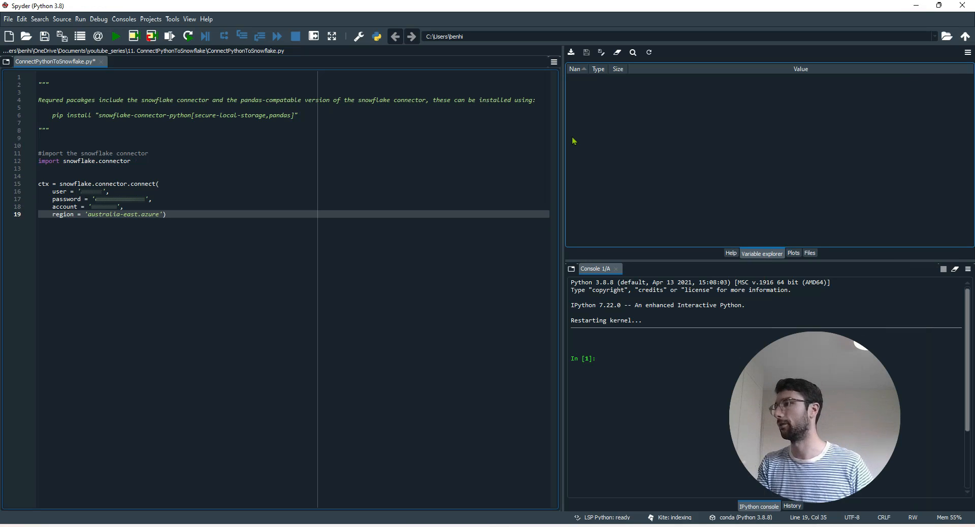
Add a trailing comma after region='australia-east.azure' so more arguments can follow
{"action": "key", "text": "Right"}
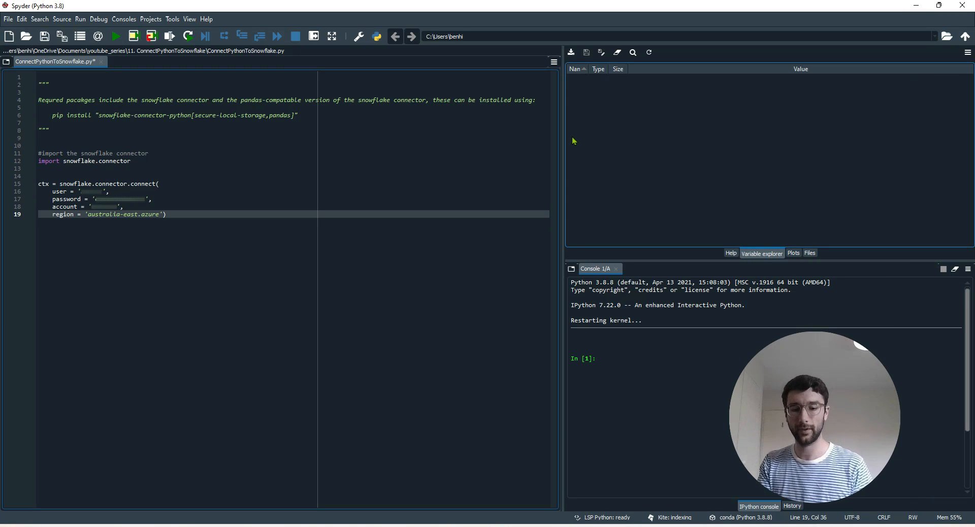
{"action": "type", "text": ","}
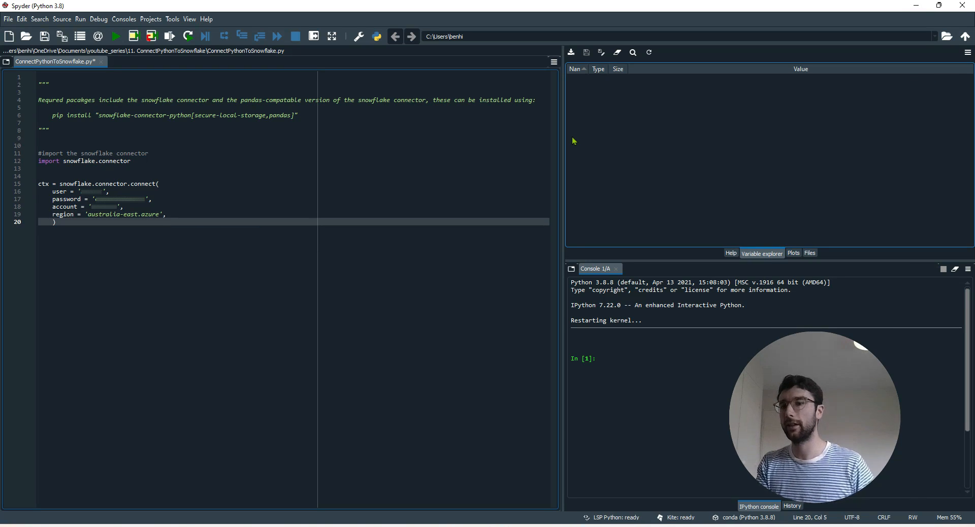
{"action": "mouse_move", "coordinate": [208, 278]}
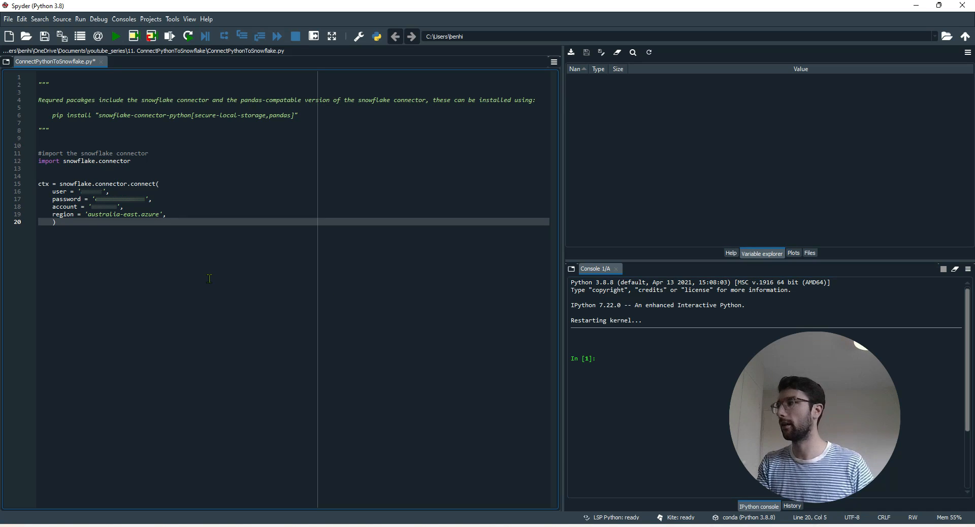
{"action": "mouse_move", "coordinate": [174, 261]}
{"action": "type", "text": "Role = "}
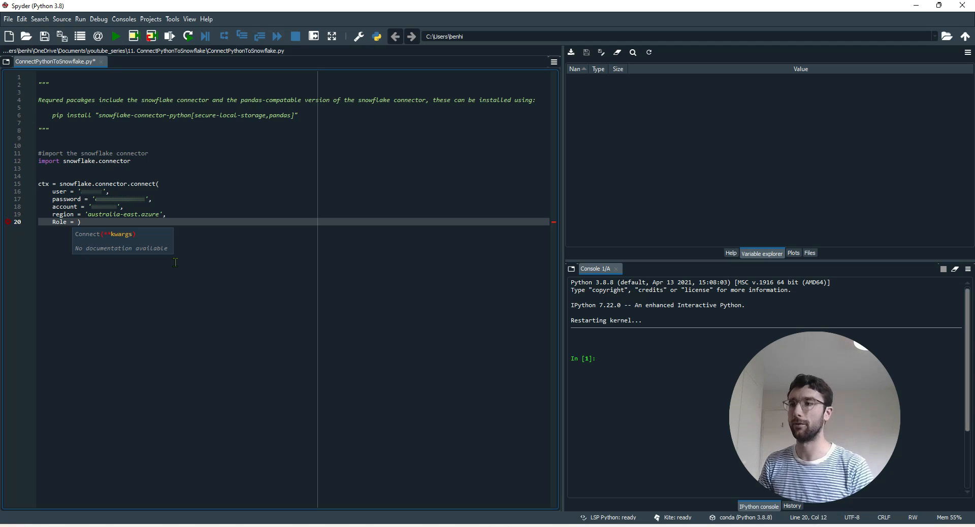
{"action": "mouse_move", "coordinate": [388, 462]}
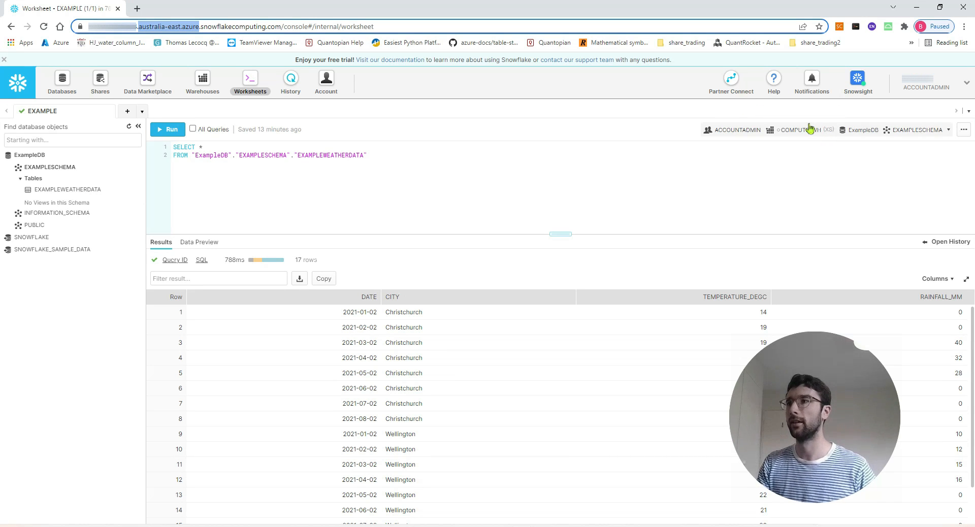
{"action": "mouse_move", "coordinate": [806, 130]}
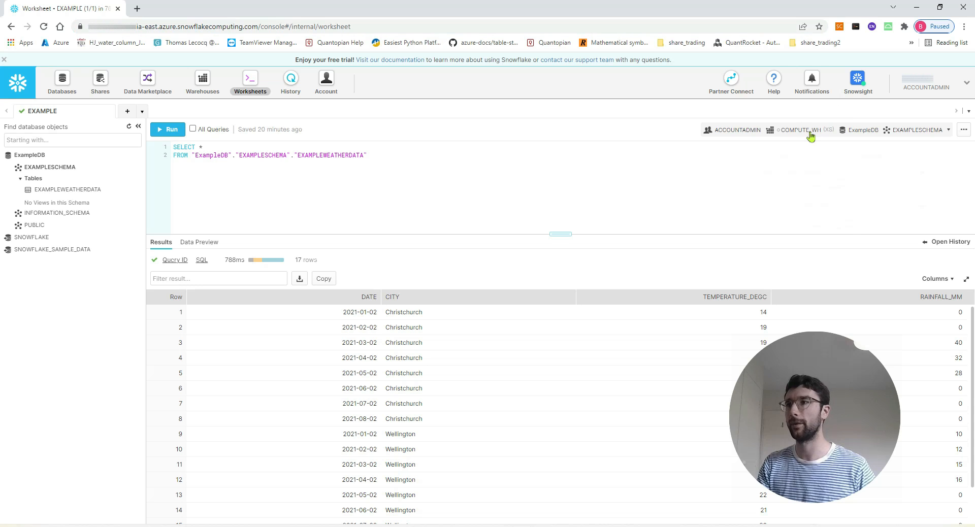
Open the Snowflake worksheet's role and warehouse context panel and select the role ACCOUNTADMIN
{"action": "left_click", "coordinate": [802, 129]}
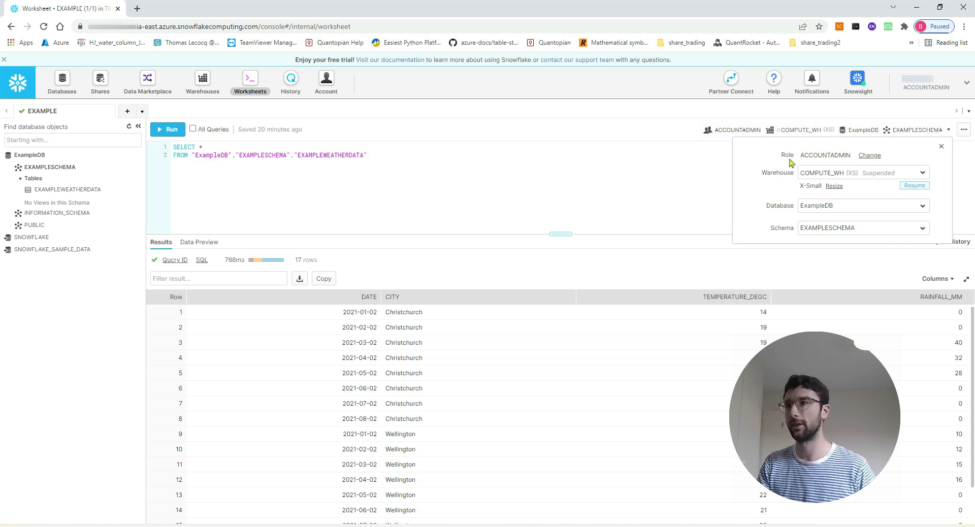
{"action": "mouse_move", "coordinate": [839, 162]}
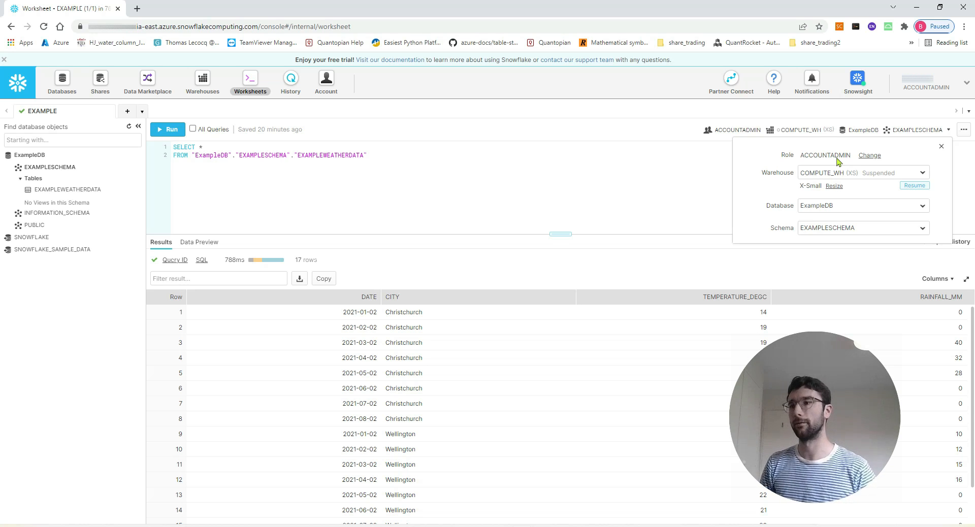
{"action": "mouse_move", "coordinate": [50, 167]}
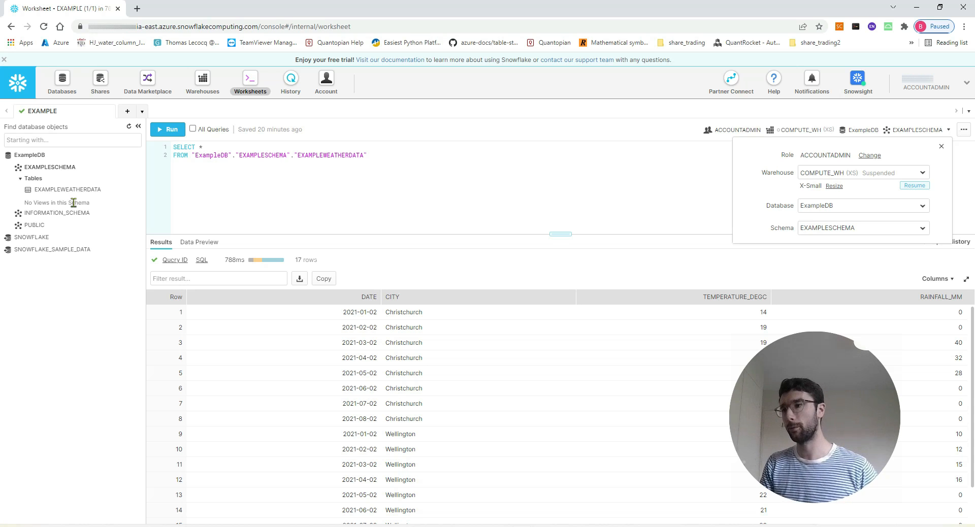
{"action": "mouse_move", "coordinate": [850, 156]}
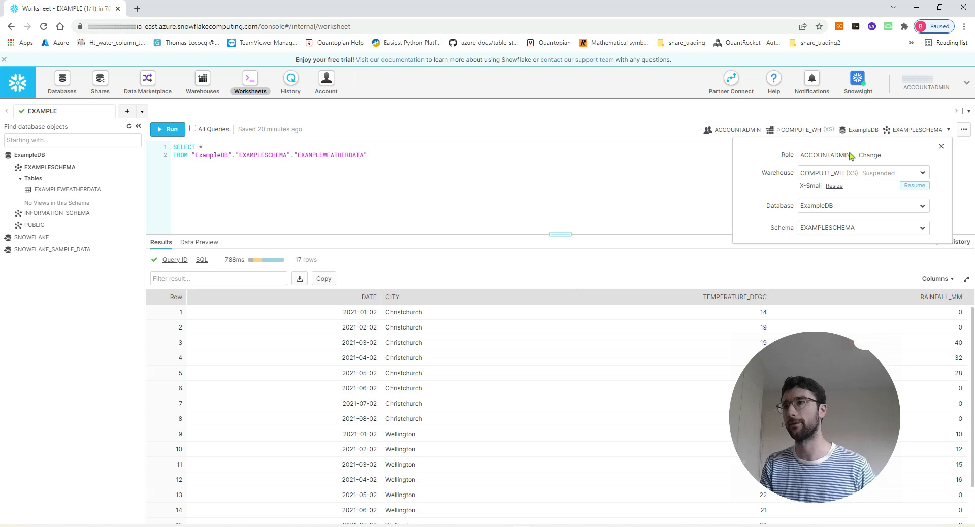
{"action": "double_click", "coordinate": [825, 155]}
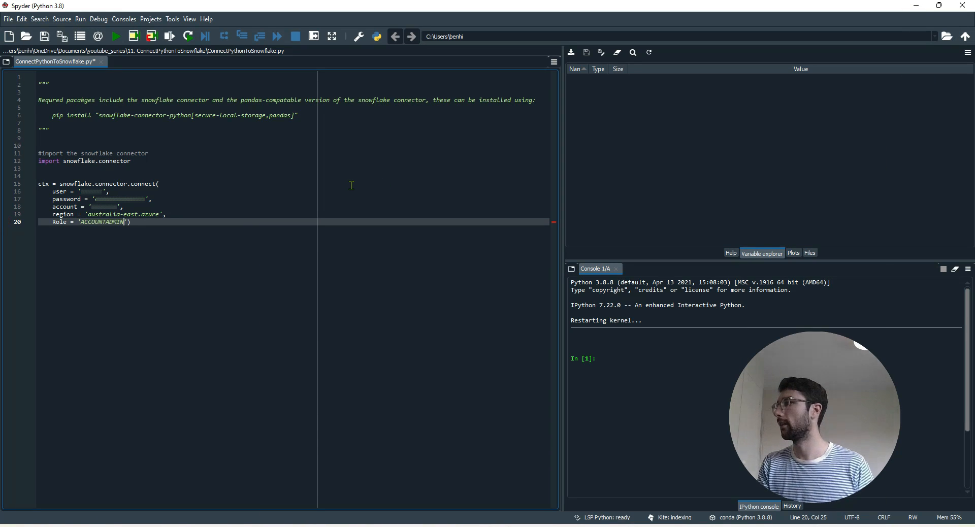
Finish the Role 'ACCOUNTADMIN' argument and start a Warehouse argument on the next line
{"action": "type", "text": ")"}
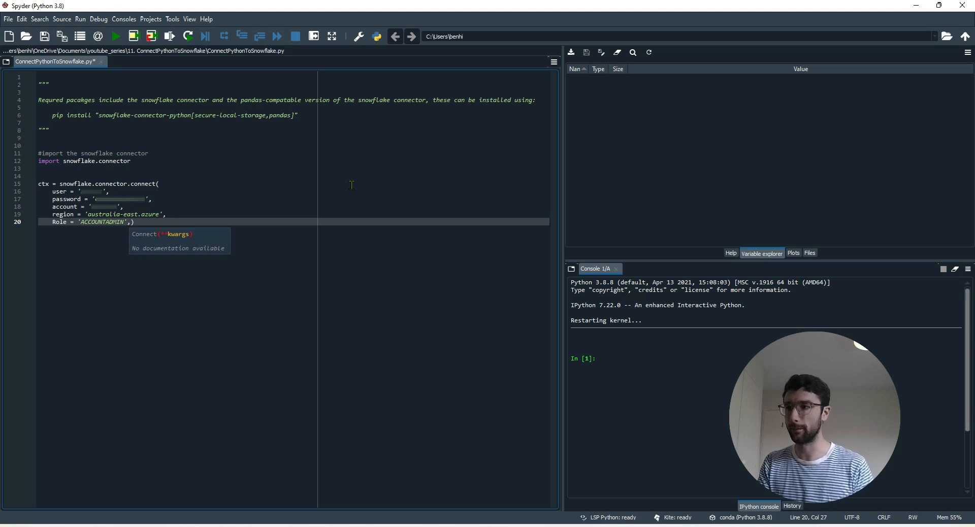
{"action": "key", "text": "enter"}
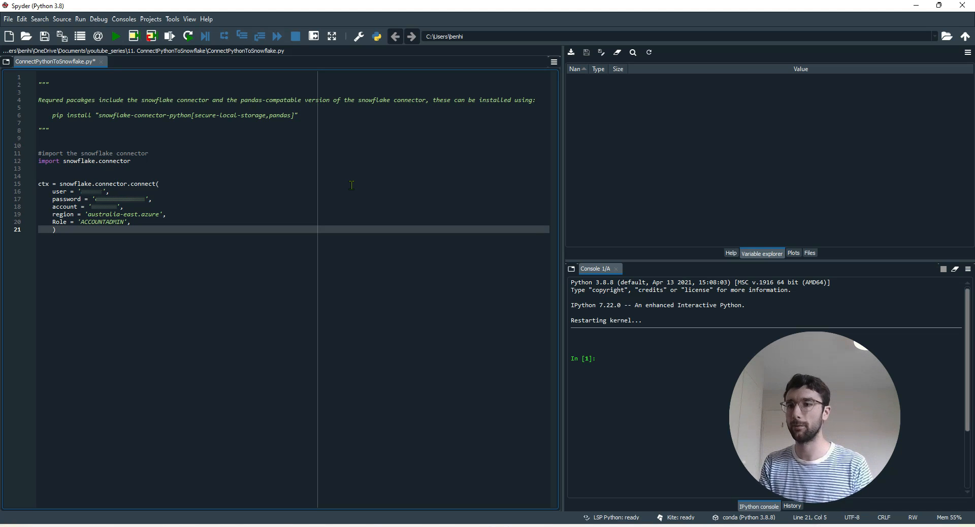
{"action": "type", "text": "Warehouse ="}
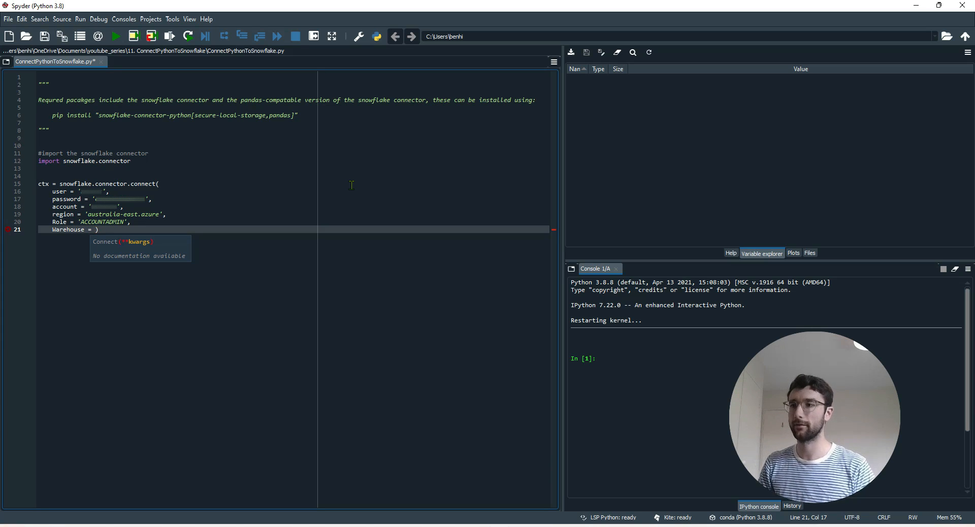
{"action": "mouse_move", "coordinate": [504, 486]}
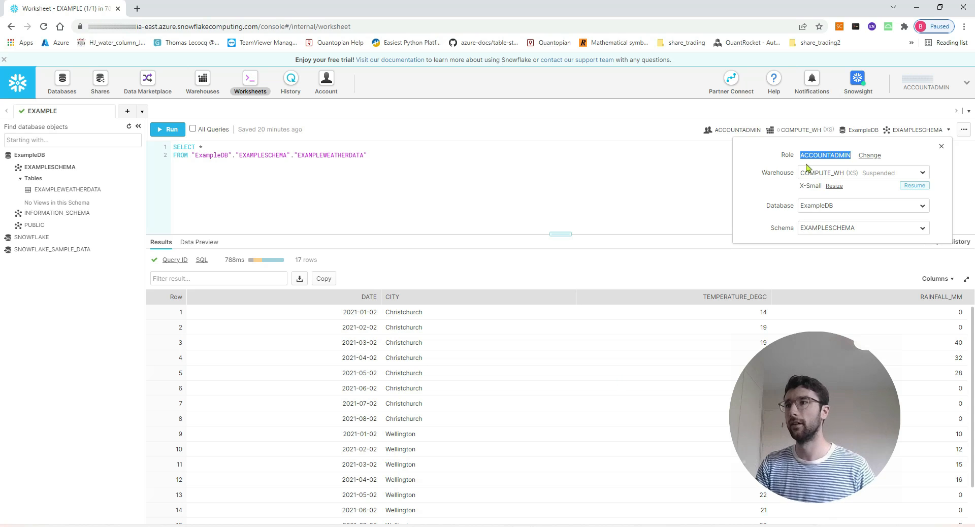
{"action": "mouse_move", "coordinate": [784, 176]}
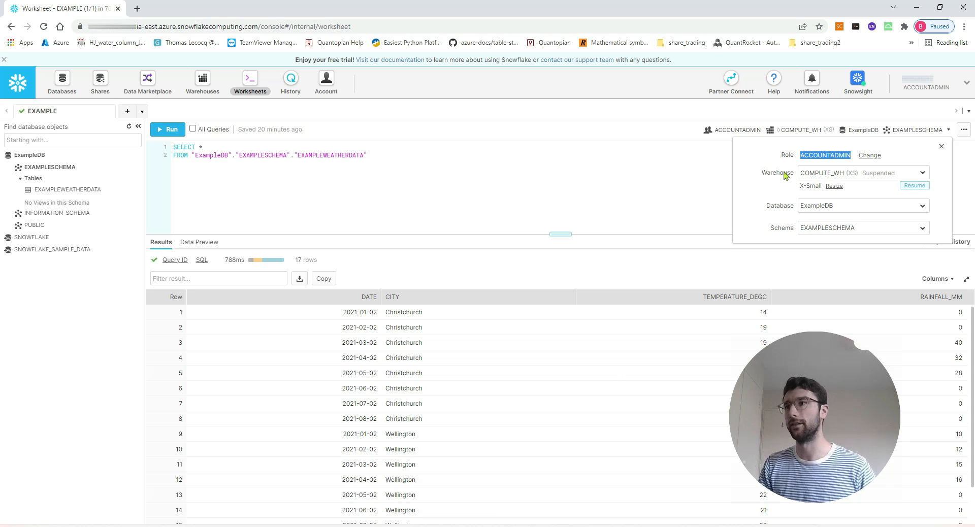
{"action": "mouse_move", "coordinate": [848, 182]}
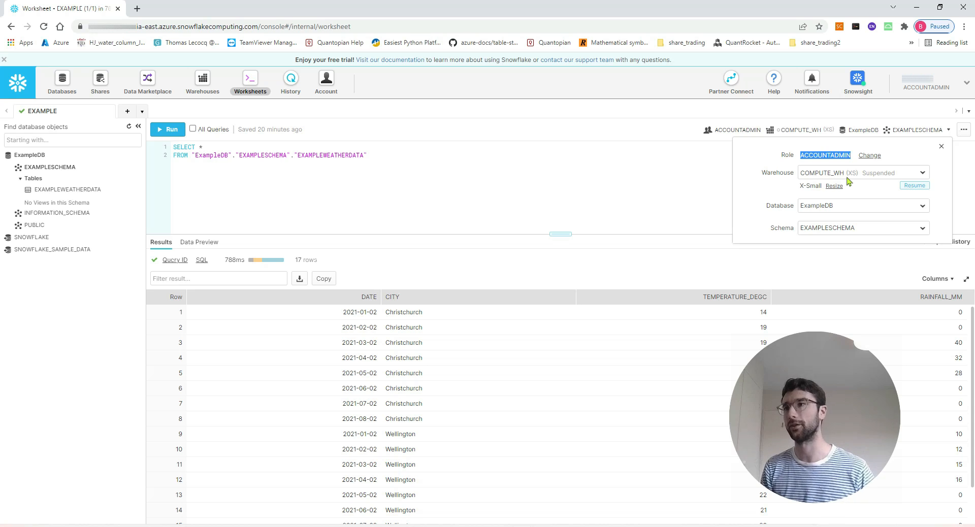
{"action": "mouse_move", "coordinate": [872, 172]}
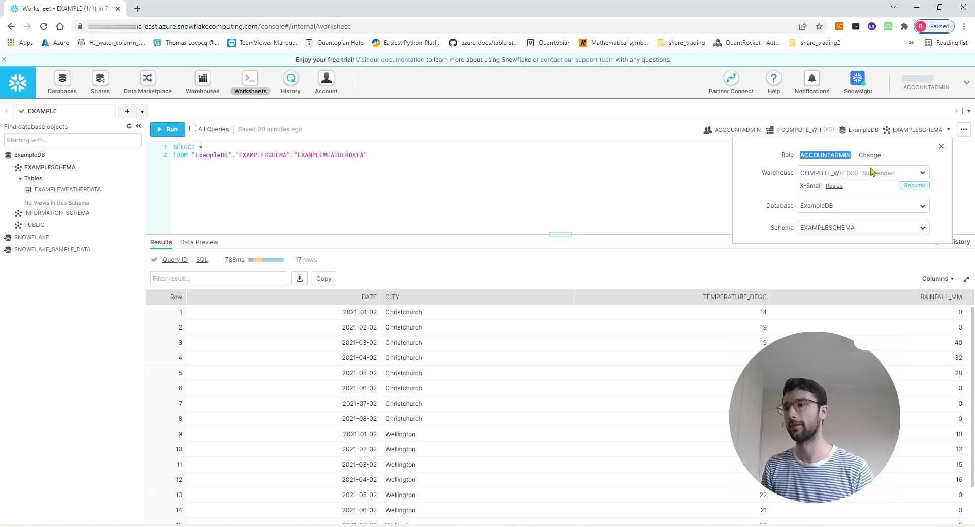
{"action": "mouse_move", "coordinate": [689, 130]}
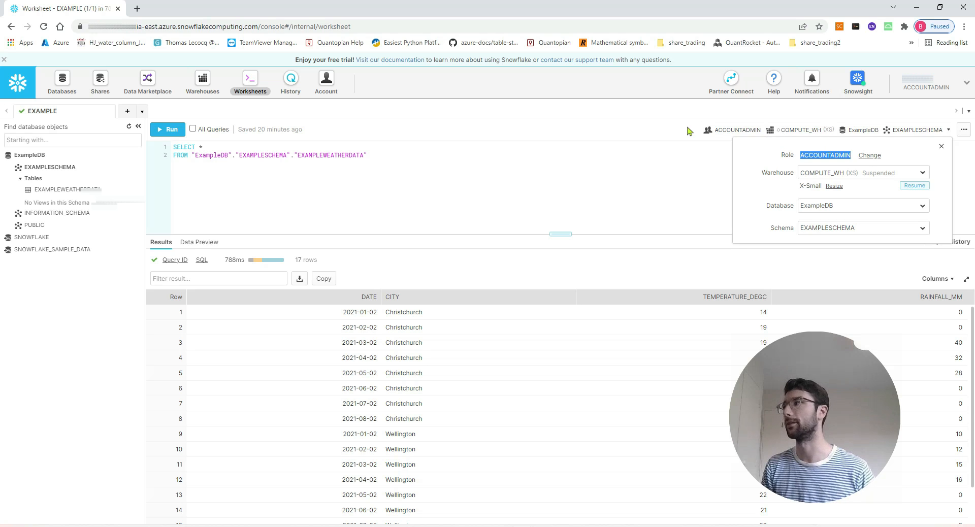
Set the Warehouse argument to 'COMPUTE_WH'
{"action": "key", "text": "alt+tab"}
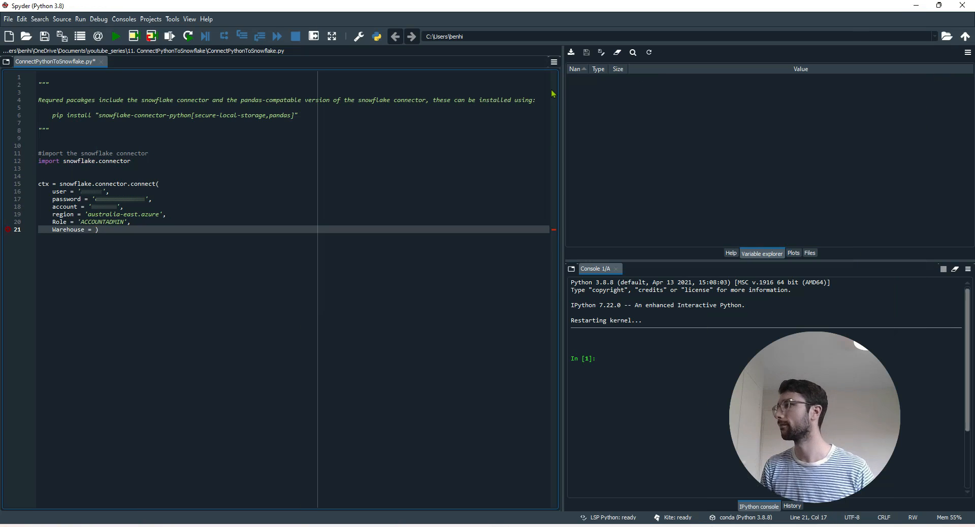
{"action": "type", "text": "'C'"}
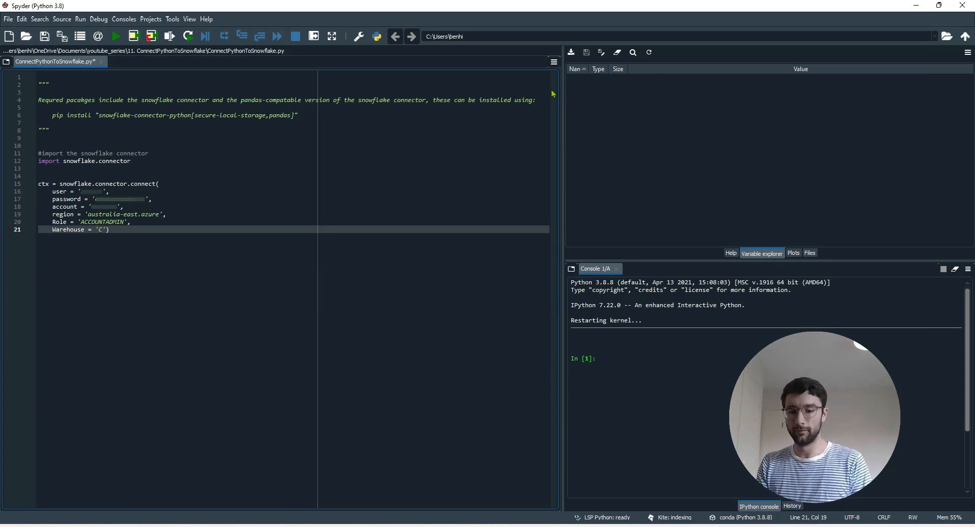
{"action": "type", "text": "OMPUTE"}
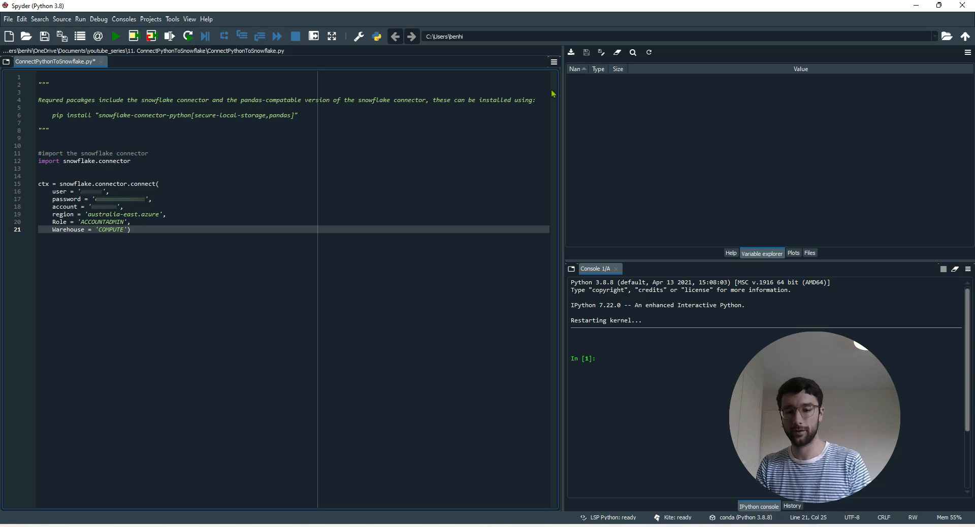
{"action": "type", "text": "_WH"}
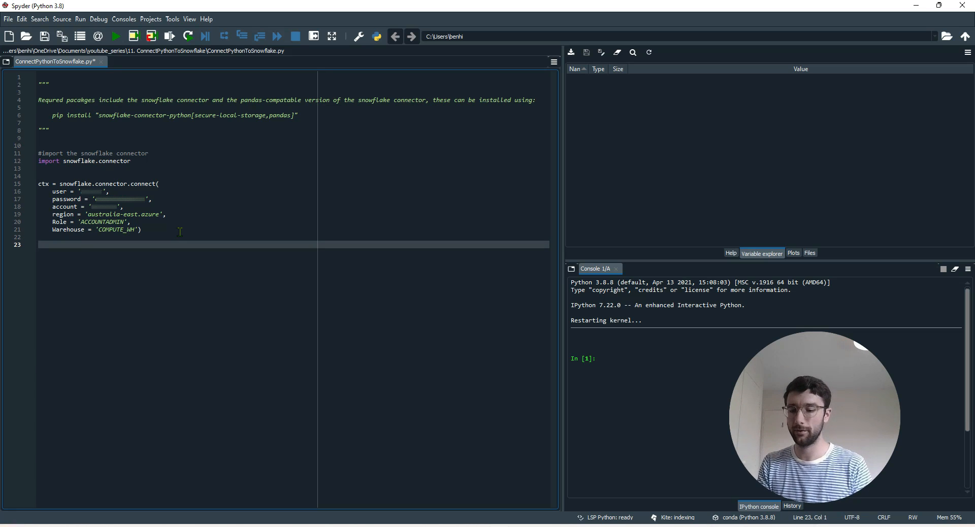
Add cs = ctx.cursor() below the connection call
{"action": "type", "text": "cs"}
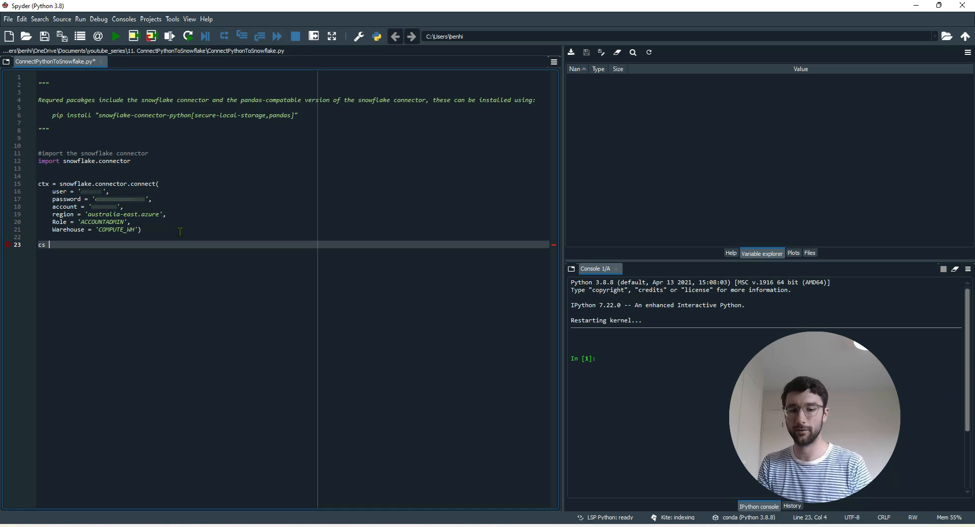
{"action": "type", "text": "="}
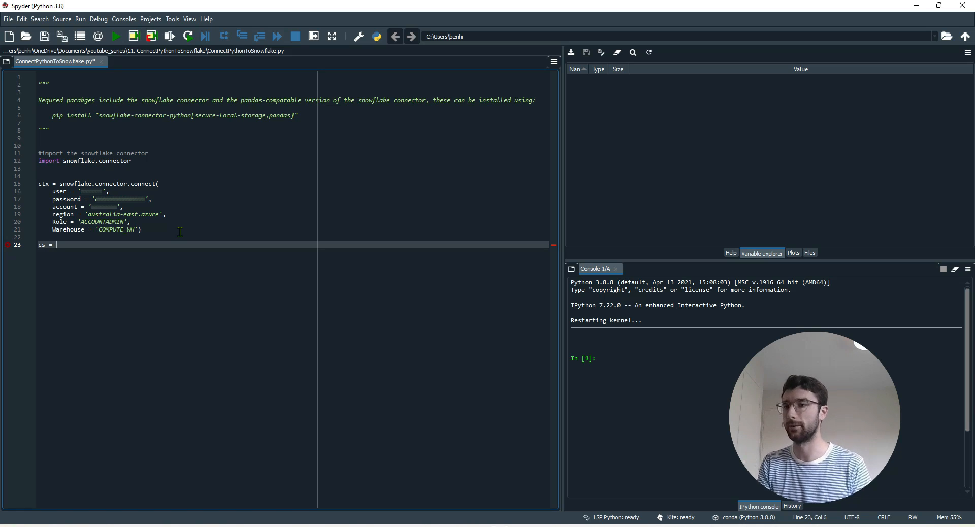
{"action": "type", "text": "ct"}
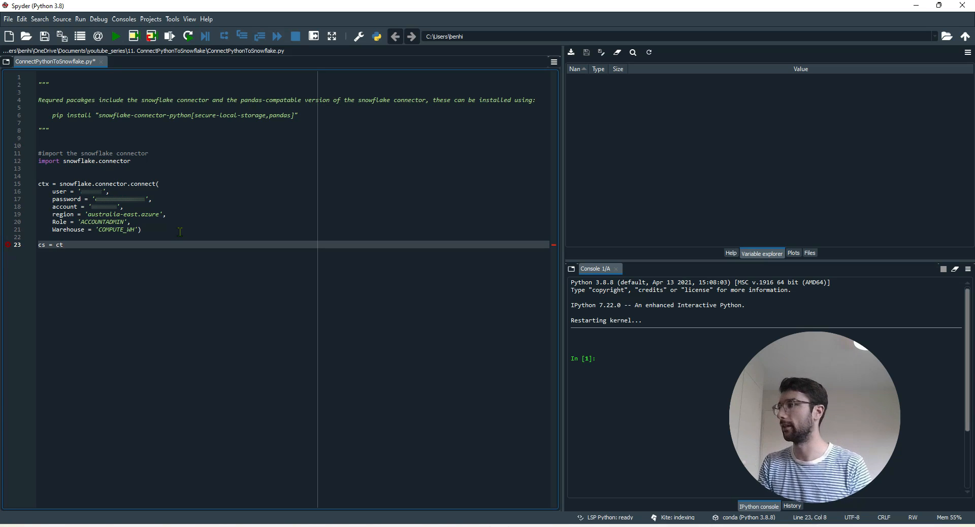
{"action": "type", "text": "x."}
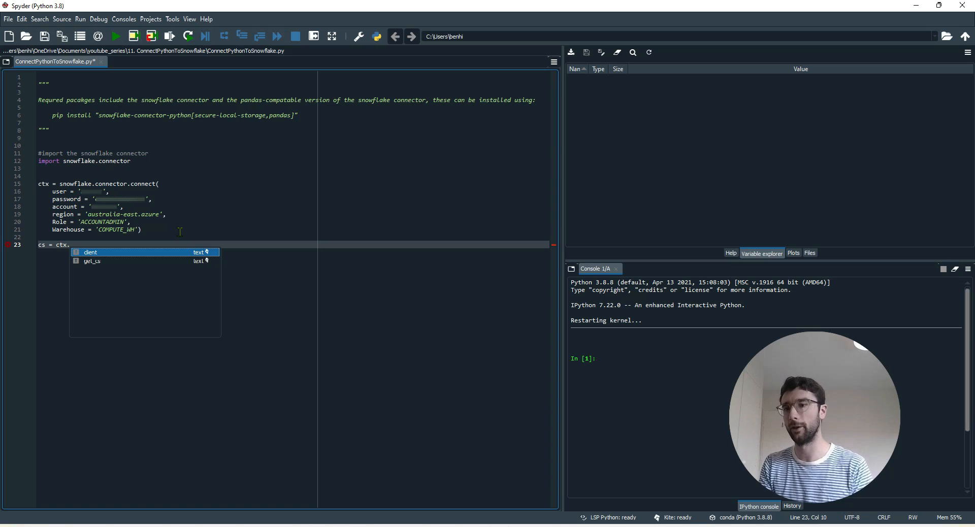
{"action": "type", "text": "cursor("}
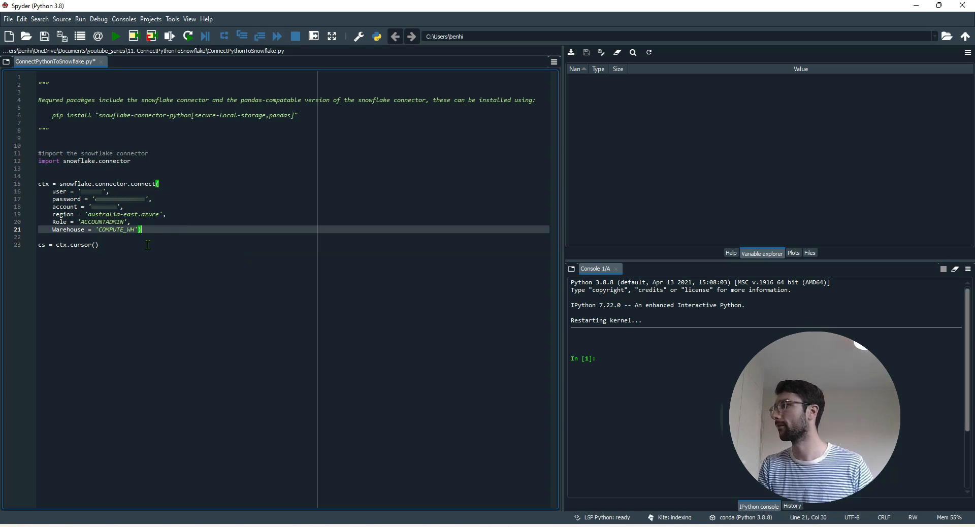
{"action": "left_click", "coordinate": [169, 36]}
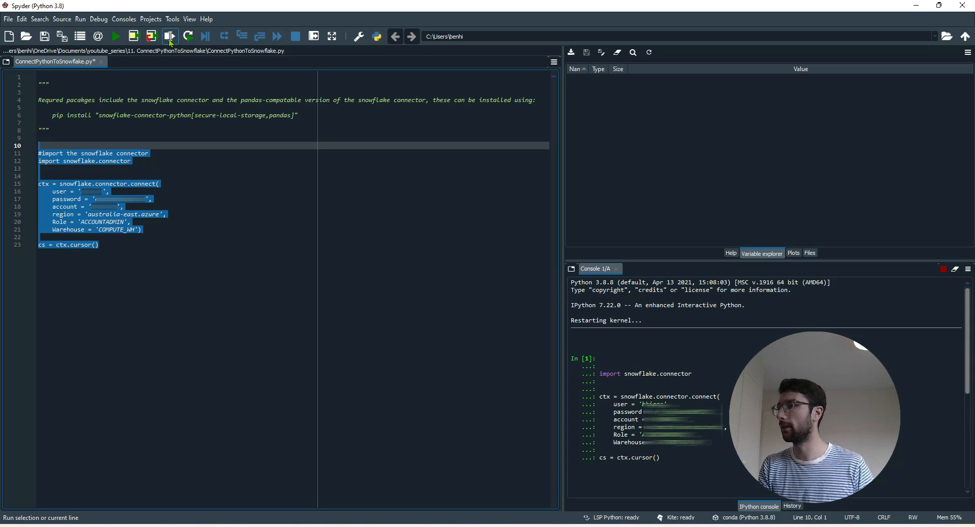
Run the selected lines 10–23 to create ctx and cs, then move below the cursor line
{"action": "left_click", "coordinate": [169, 36]}
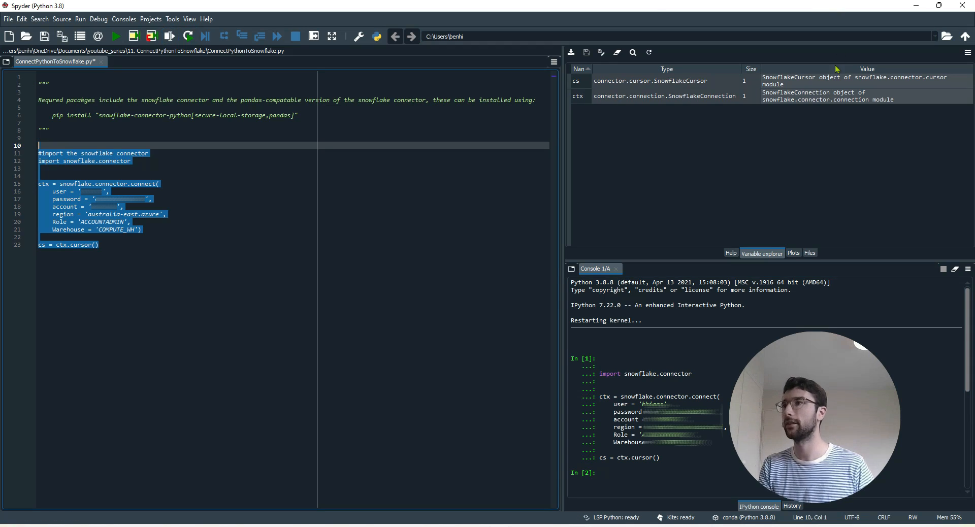
{"action": "left_click", "coordinate": [98, 245]}
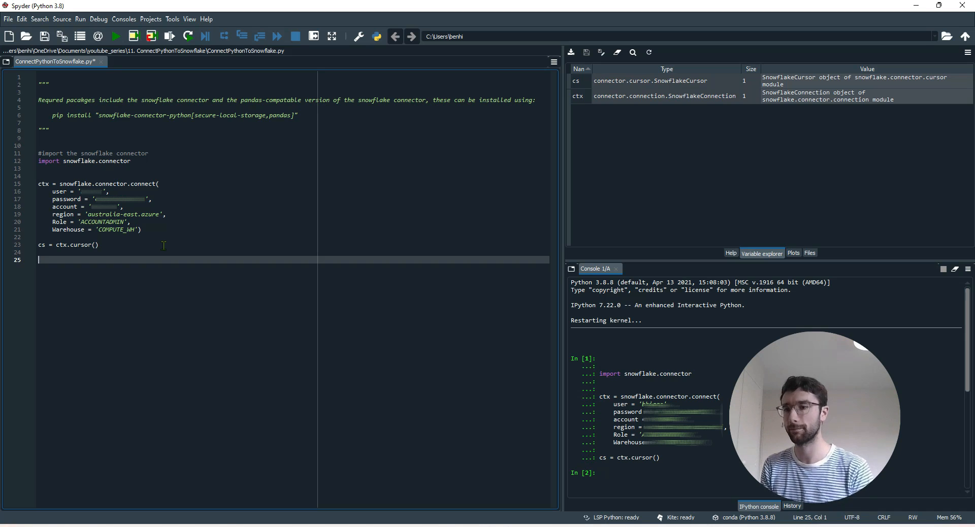
Type sql_query = on line 25 and remove the empty quotes
{"action": "type", "text": "sql_qucry ="}
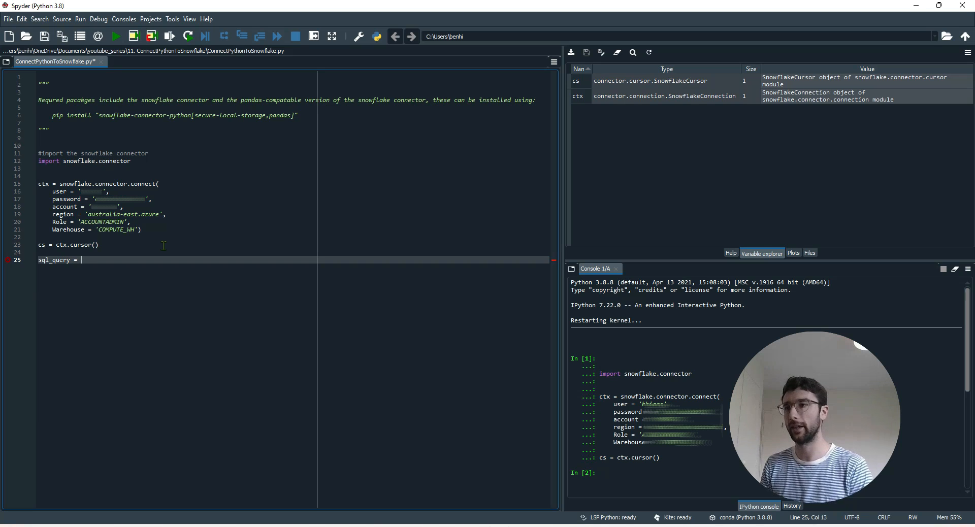
{"action": "type", "text": "\"\""}
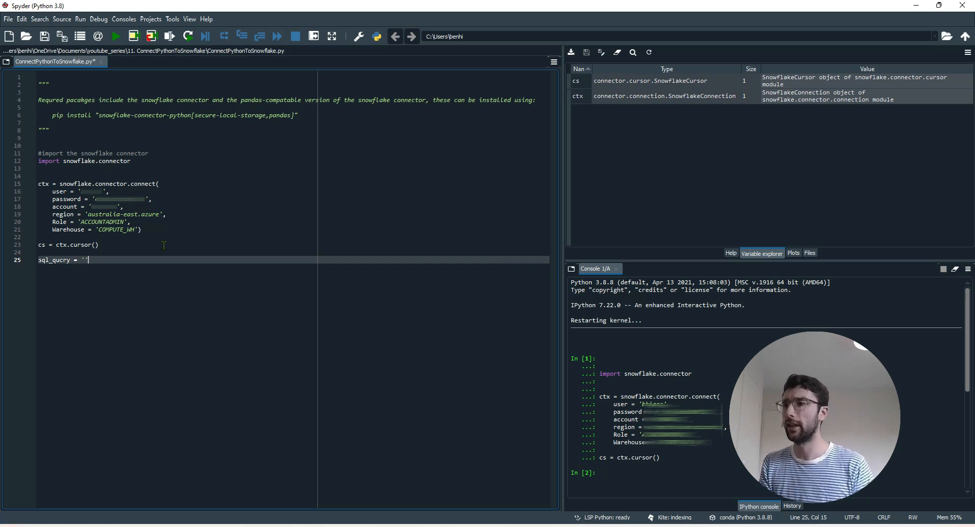
{"action": "key", "text": "BackSpace"}
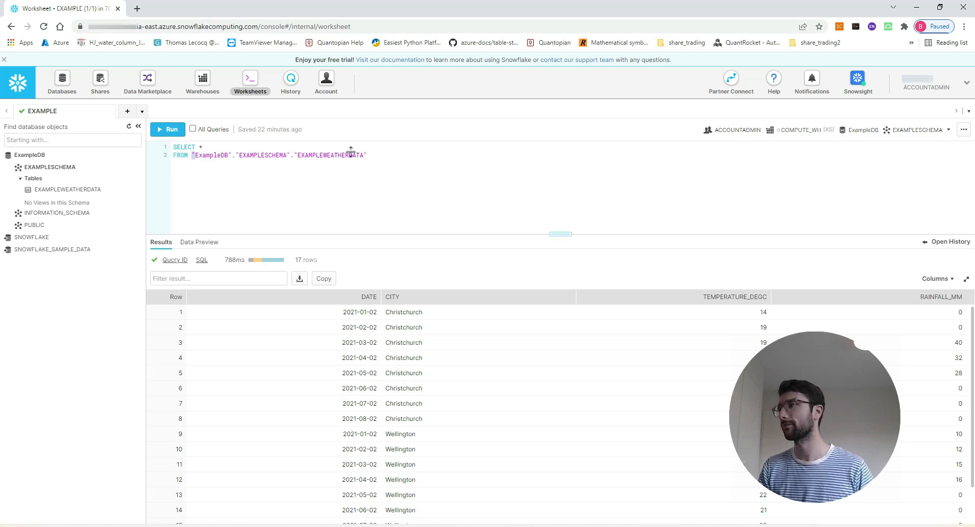
Select the SELECT * FROM EXAMPLEWEATHERDATA query in the Snowflake worksheet for copying
{"action": "left_click", "coordinate": [166, 151]}
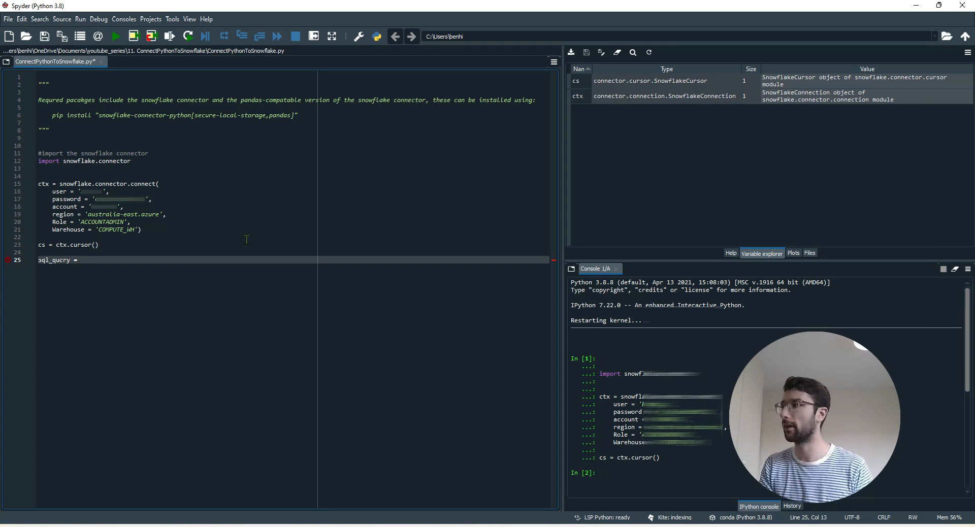
Store the triple-quoted SELECT * FROM ExampleDB weather query in sql_query and review its text
{"action": "type", "text": "'''"}
{"action": "type", "text": "FROM \"ExampleDB\".\"EXAMPLESCHEMA\".\"EXAMPLEWEATHERDATA\""}
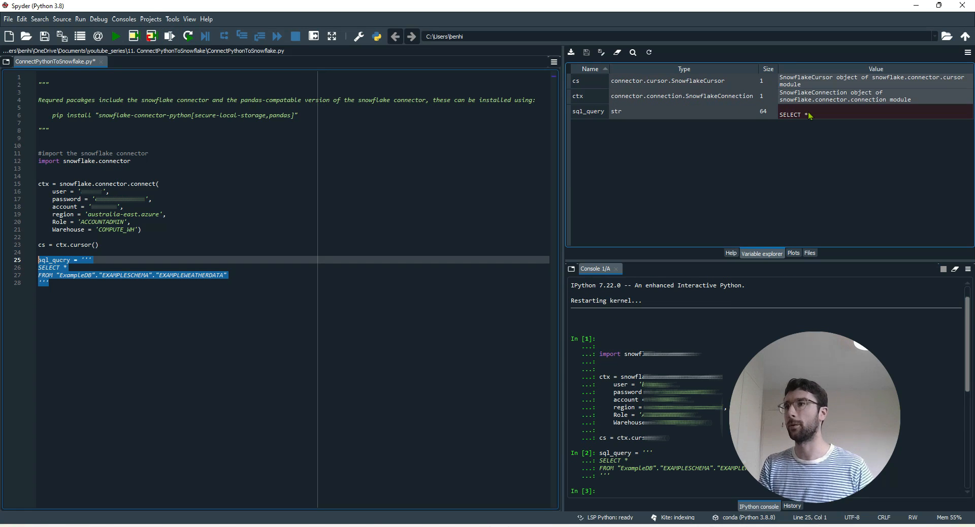
{"action": "double_click", "coordinate": [870, 114]}
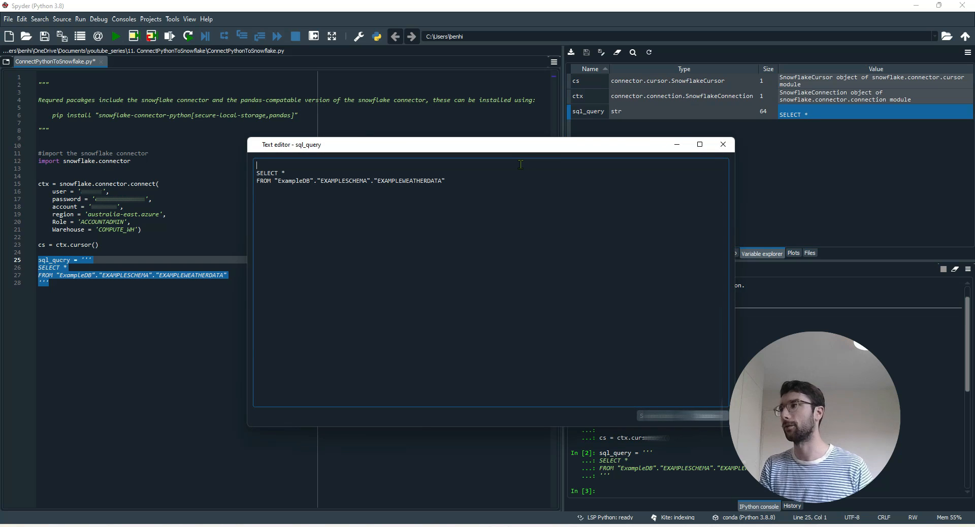
{"action": "mouse_move", "coordinate": [433, 162]}
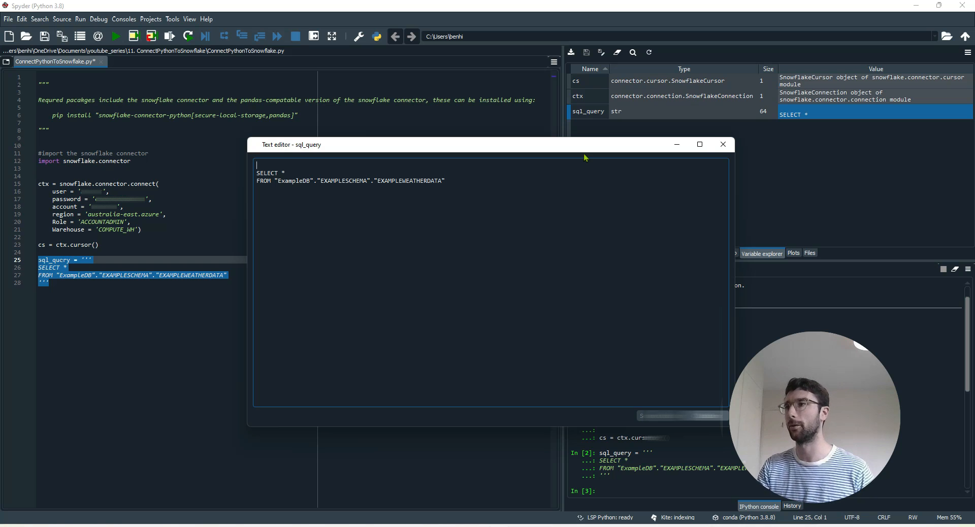
{"action": "left_click", "coordinate": [722, 145]}
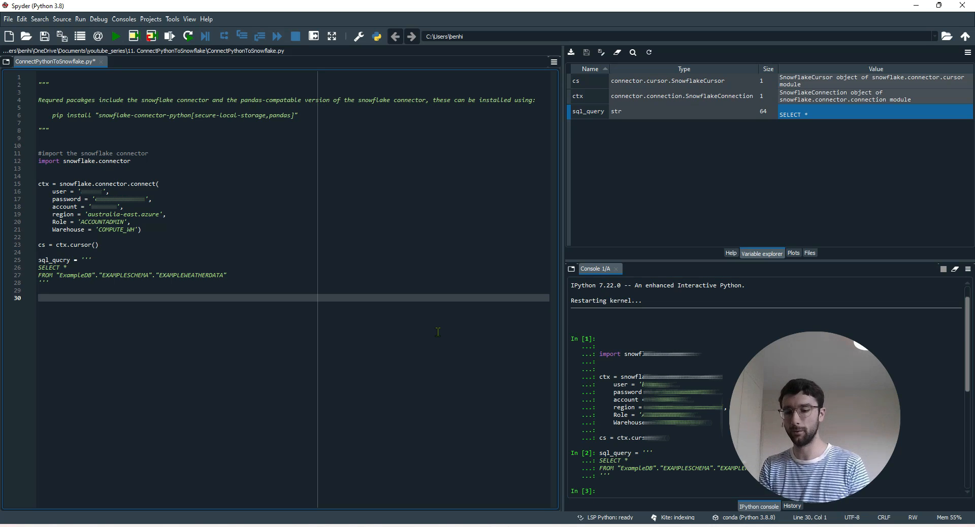
Run cs.execute(sql_query) and add data = cs.fetch_pandas_all() on line 32
{"action": "type", "text": "cs.execute(sql_query"}
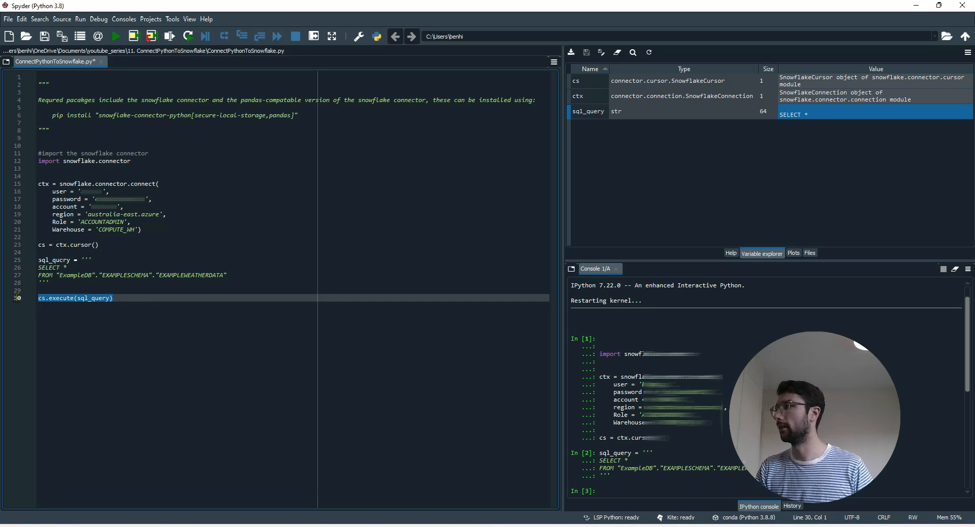
{"action": "left_click", "coordinate": [169, 36]}
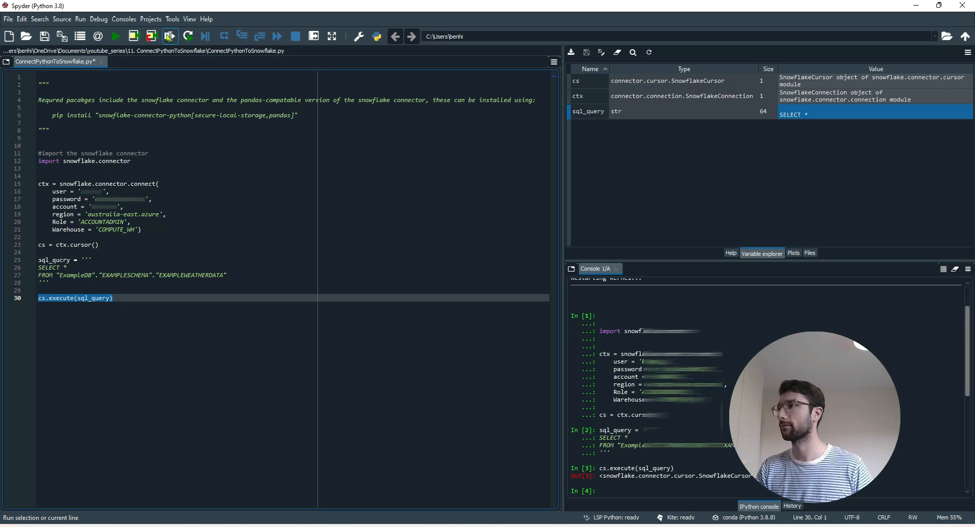
{"action": "mouse_move", "coordinate": [164, 124]}
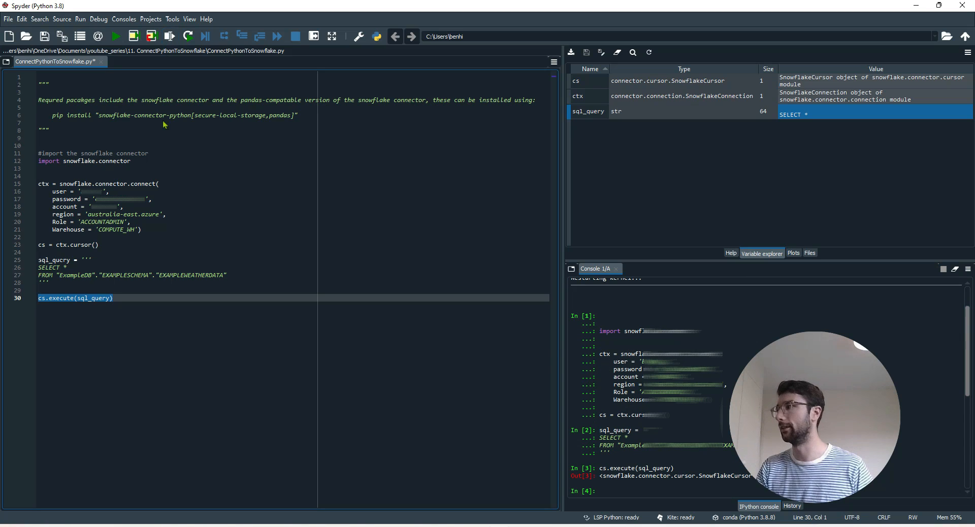
{"action": "mouse_move", "coordinate": [484, 427]}
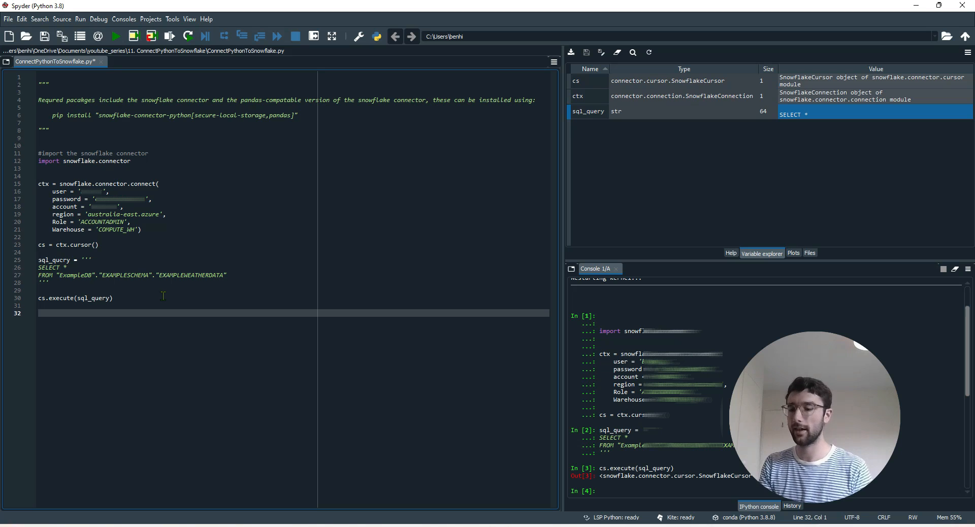
{"action": "type", "text": "data ="}
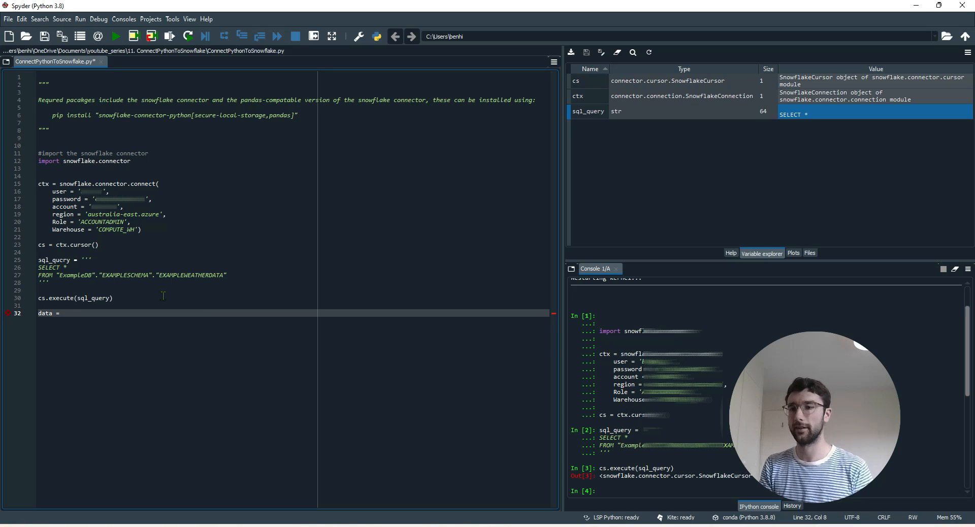
{"action": "type", "text": "cs"}
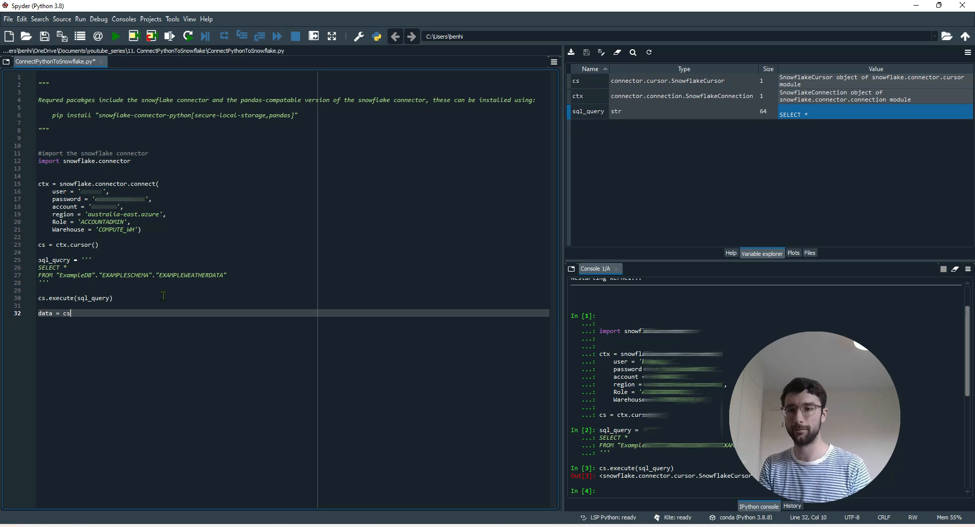
{"action": "type", "text": "."}
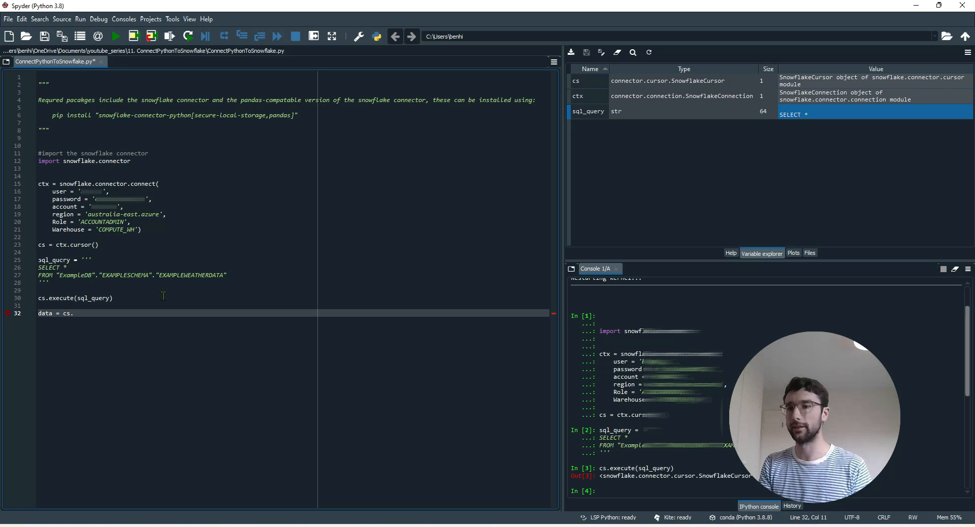
{"action": "type", "text": "fetch_pandas_a"}
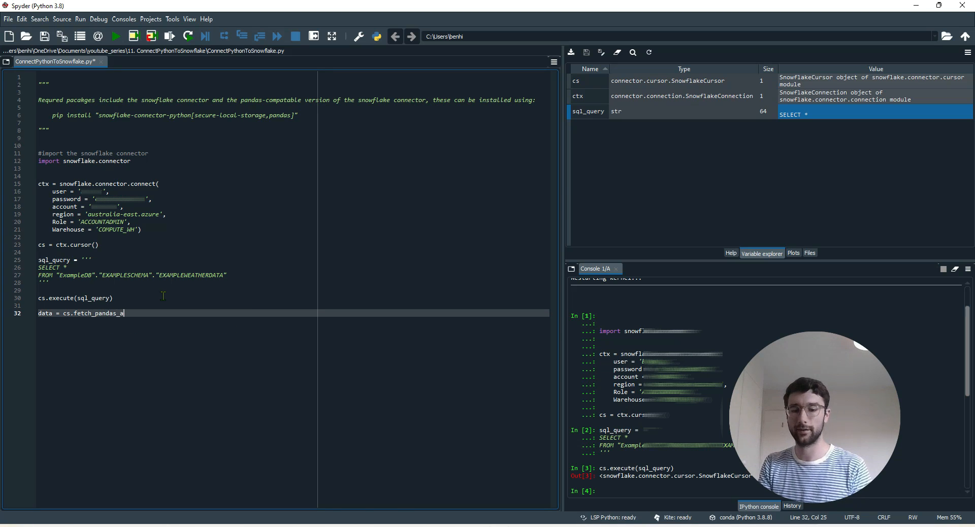
{"action": "type", "text": "ll()"}
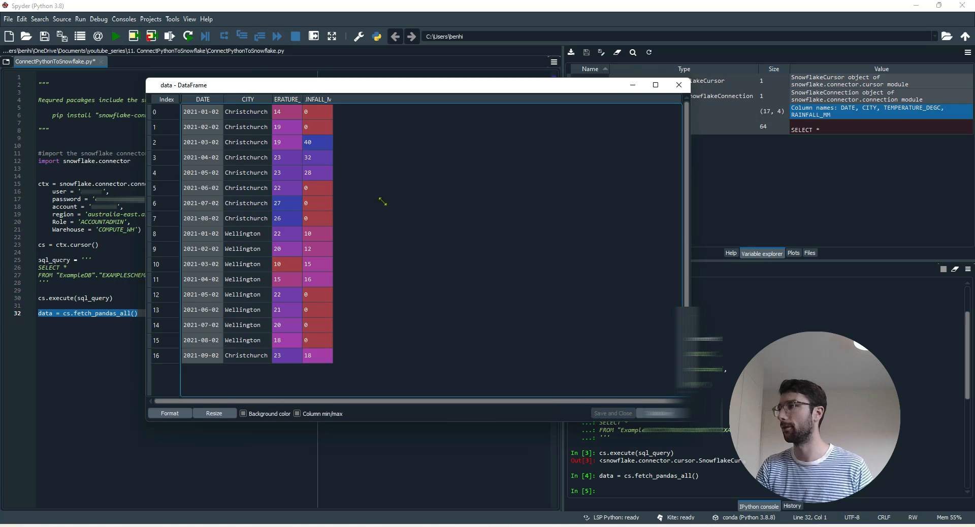
{"action": "mouse_move", "coordinate": [393, 250]}
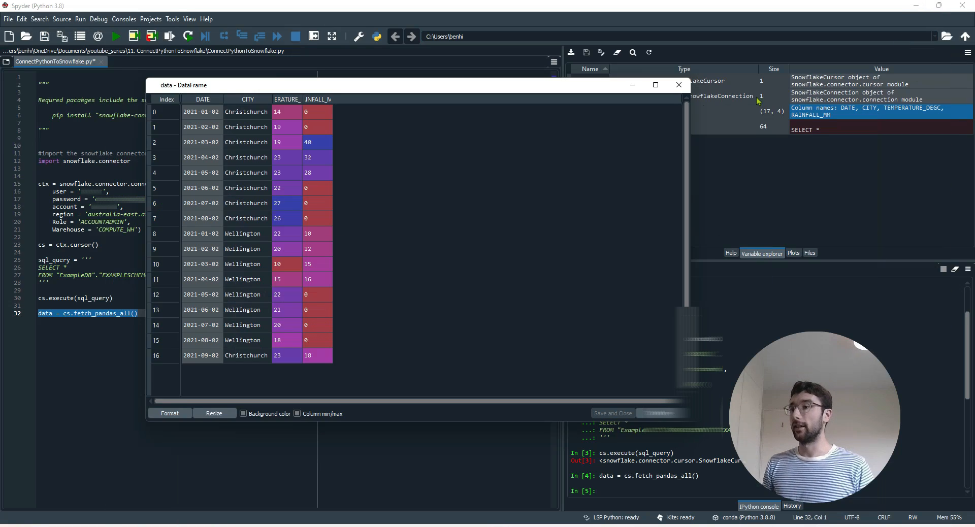
Bring the Snowflake worksheet's 17 weather rows back into view for comparison
{"action": "left_click", "coordinate": [678, 84]}
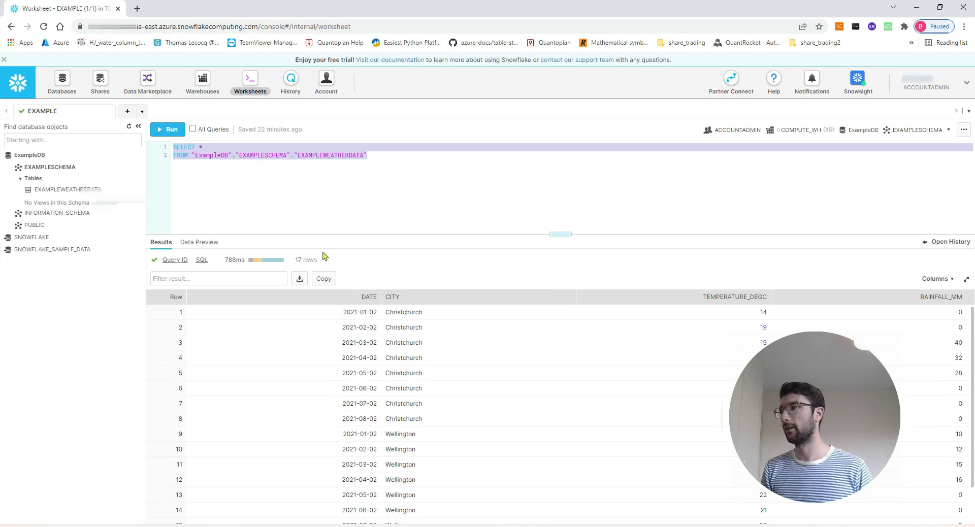
{"action": "mouse_move", "coordinate": [413, 432]}
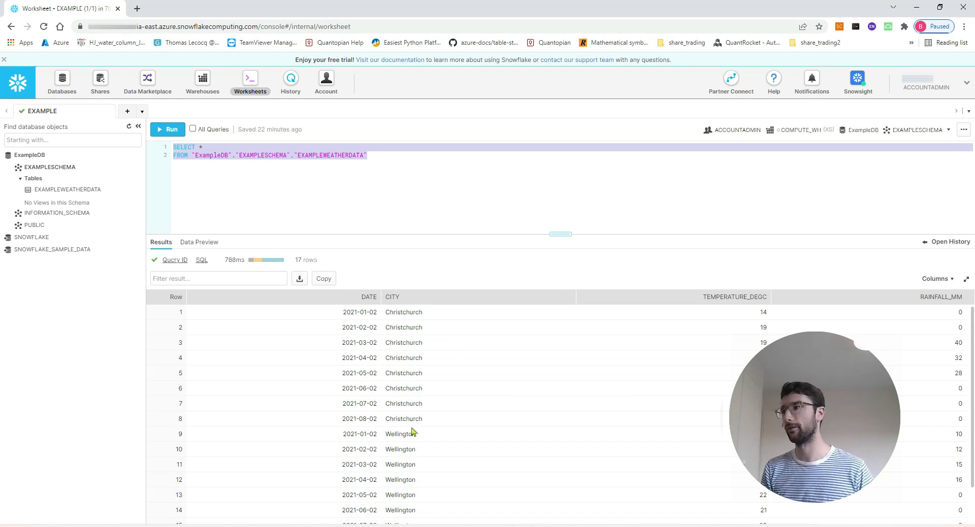
{"action": "mouse_move", "coordinate": [446, 436]}
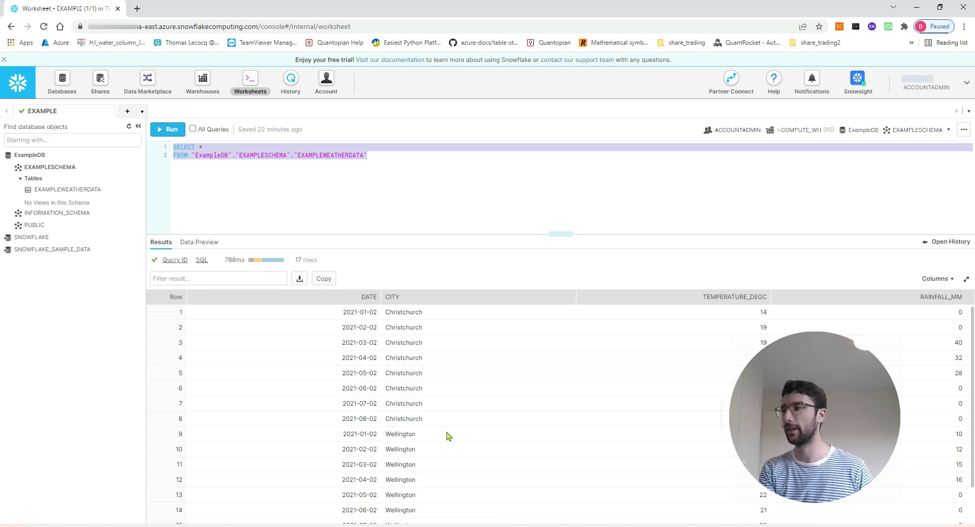
{"action": "mouse_move", "coordinate": [437, 317]}
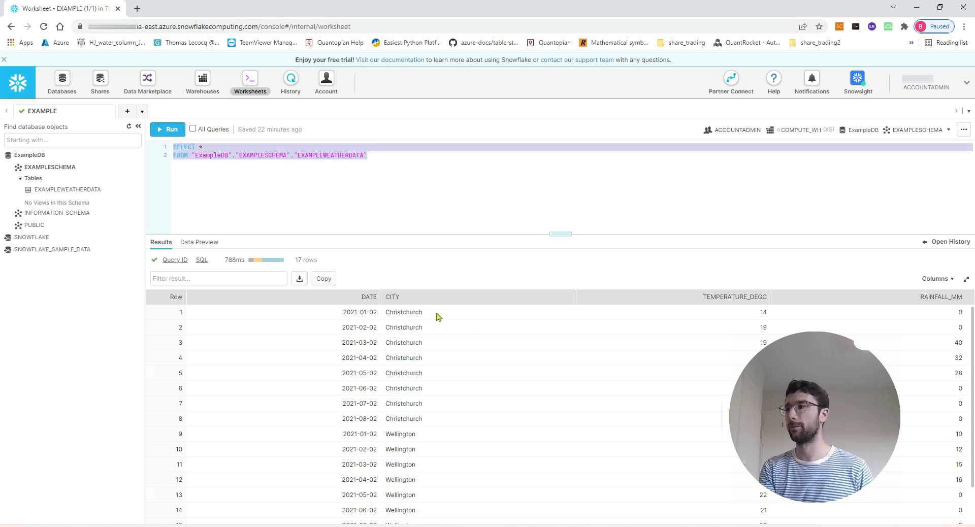
{"action": "mouse_move", "coordinate": [365, 169]}
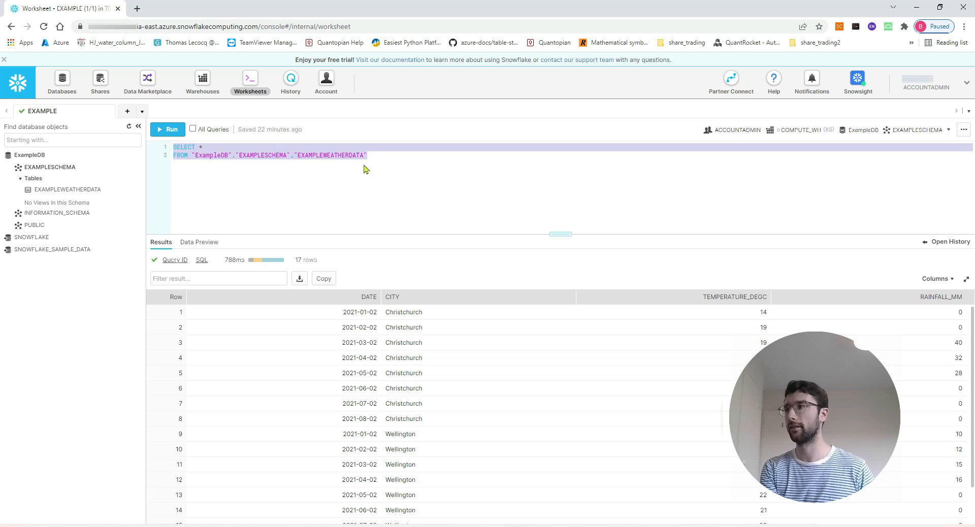
Add WHERE "CITY" = 'Christchurch' to line 3 of the worksheet query
{"action": "left_click", "coordinate": [386, 154]}
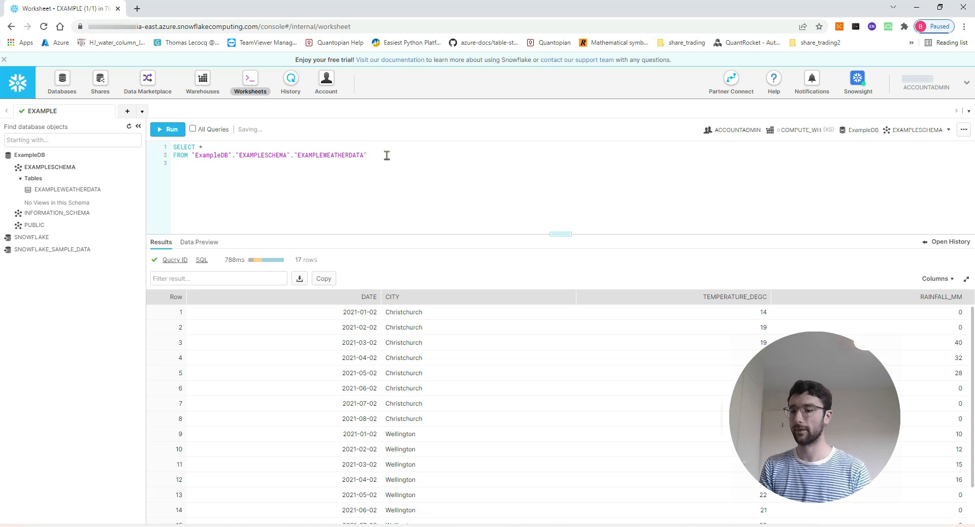
{"action": "type", "text": "WHERE"}
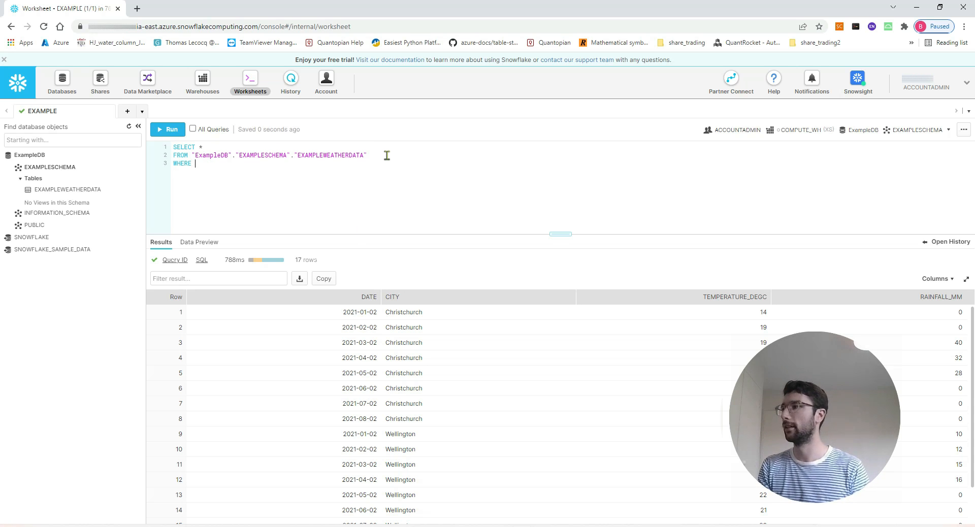
{"action": "type", "text": "\"CIT"}
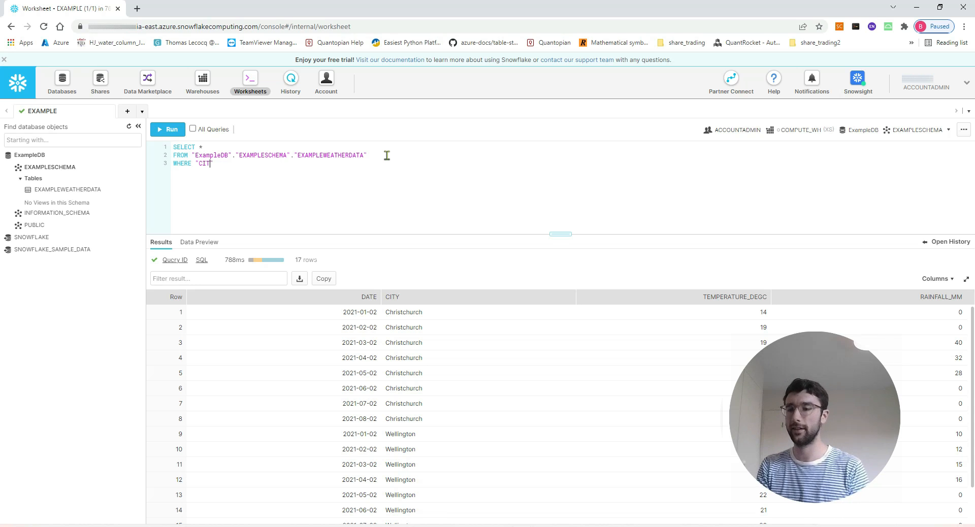
{"action": "type", "text": "Y\" ="}
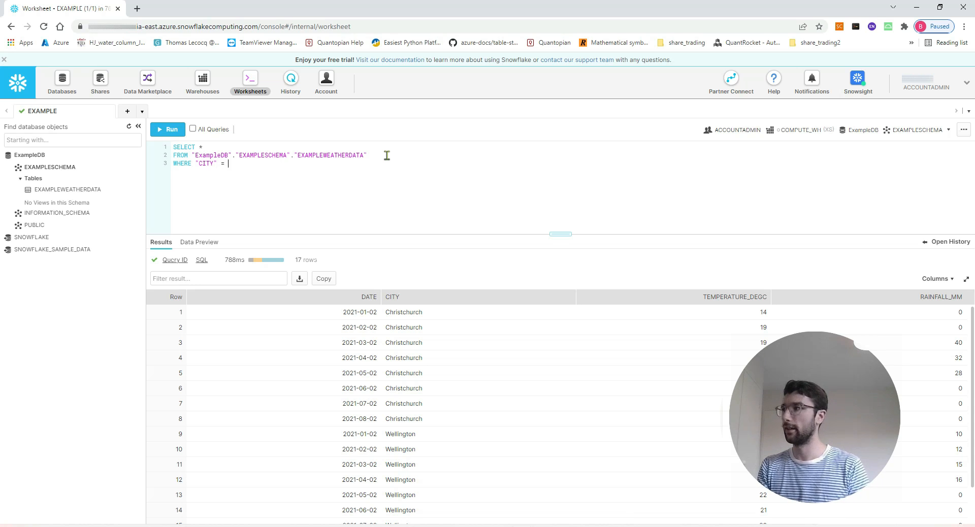
{"action": "type", "text": "'CRS'"}
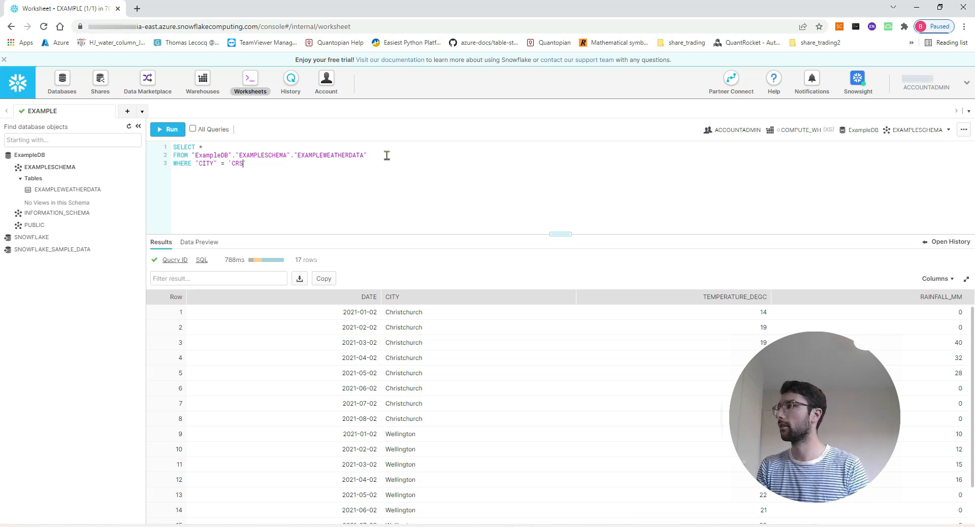
{"action": "type", "text": "Christchurch'"}
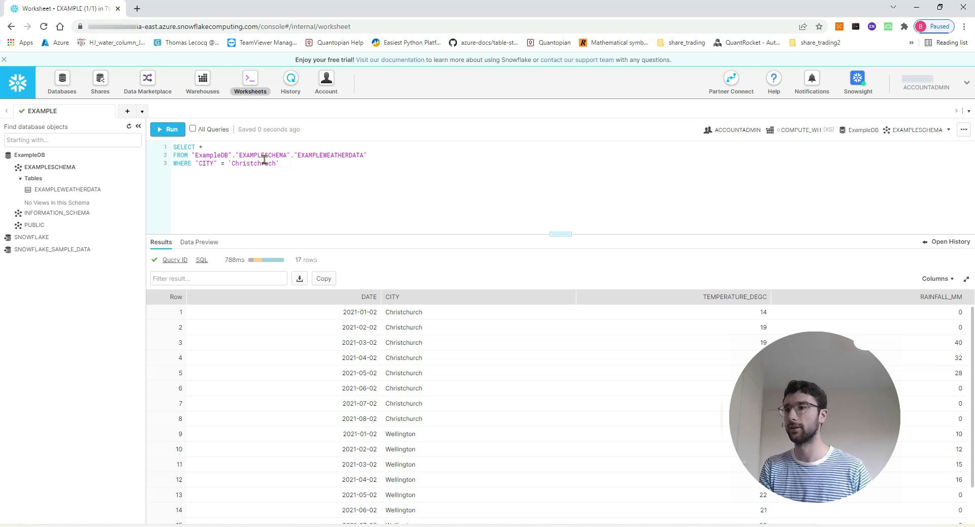
{"action": "key", "text": "ctrl+a"}
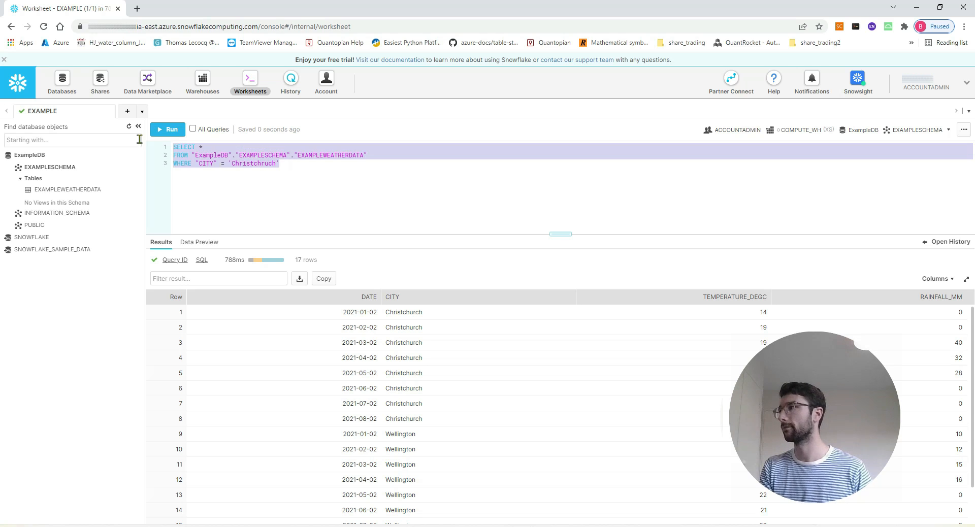
{"action": "left_click", "coordinate": [168, 129]}
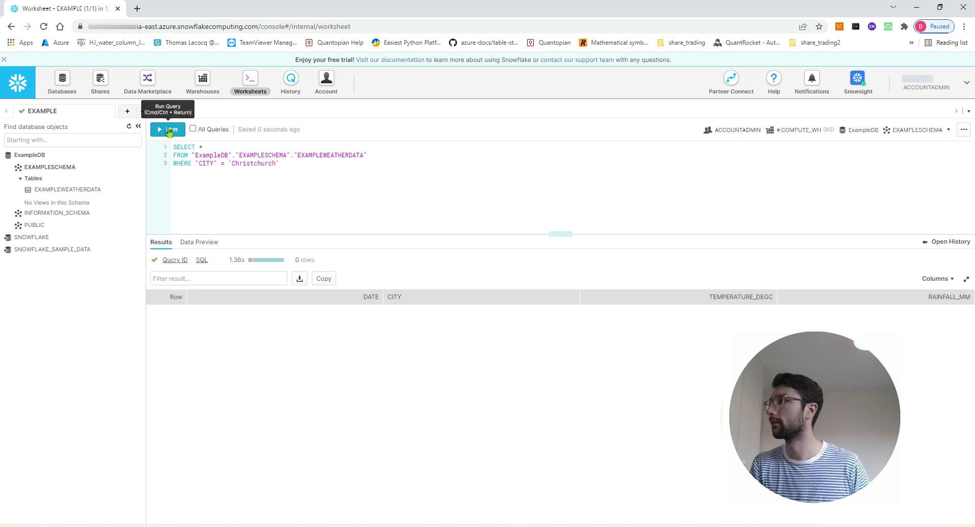
Run the Christchurch-filtered worksheet query, which returns 0 rows
{"action": "left_click", "coordinate": [167, 129]}
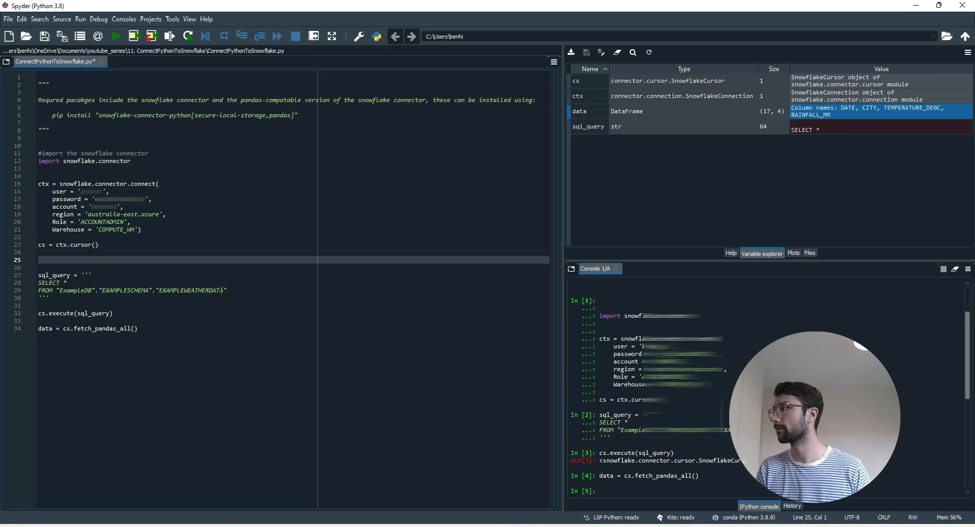
Append WHERE "CITY" = '' to the script's query, rerun lines 27–30 and check sql_query
{"action": "type", "text": "WHERE \"CITY\" = '"}
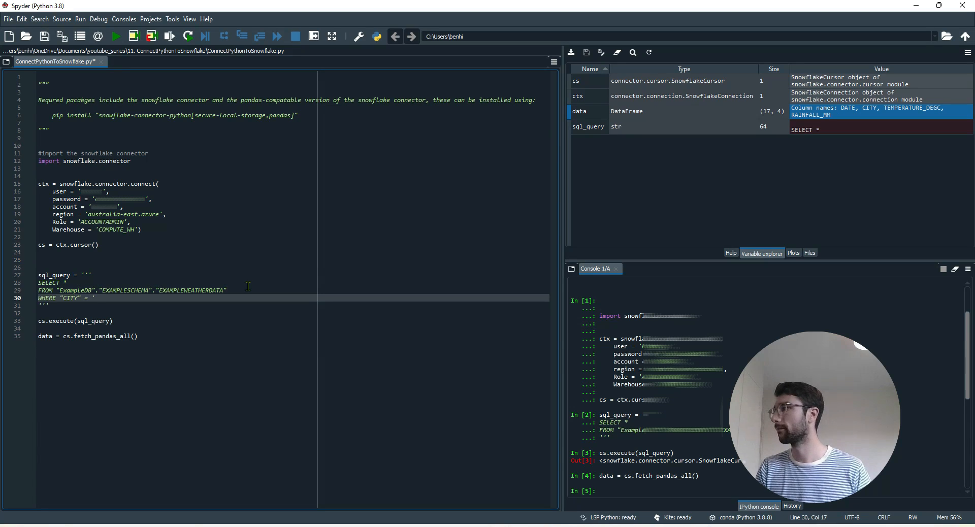
{"action": "left_click", "coordinate": [42, 305]}
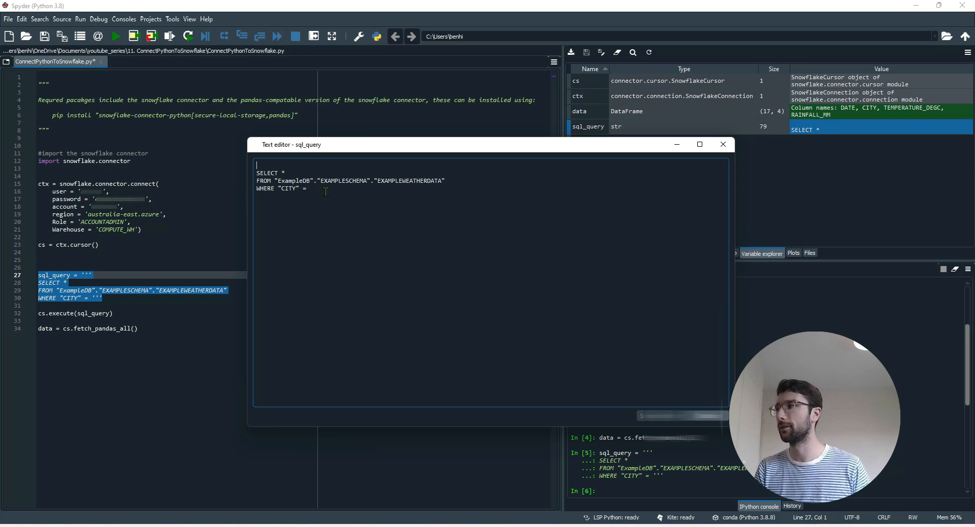
{"action": "left_click", "coordinate": [722, 144]}
{"action": "type", "text": "c"}
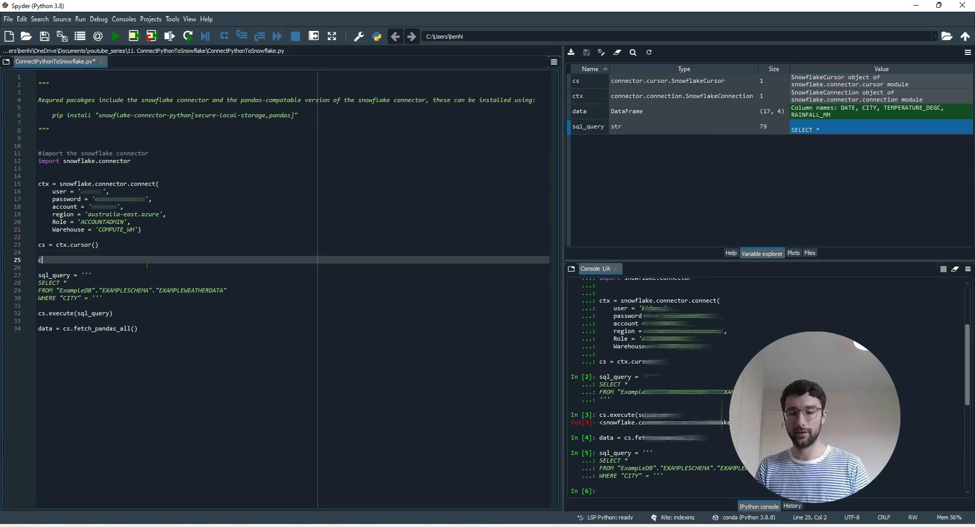
Define city = 'Christchurch', append + city to the WHERE line, and rerun both
{"action": "type", "text": "ity = ''"}
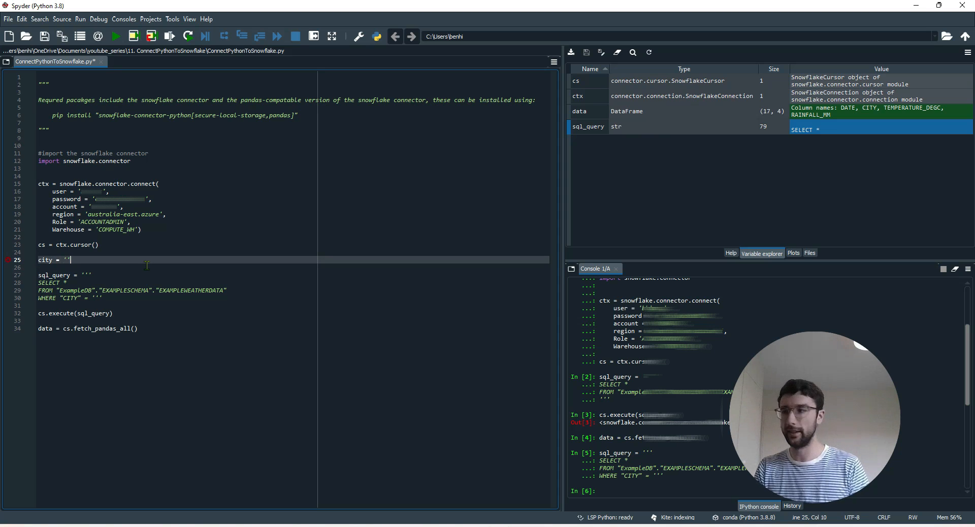
{"action": "type", "text": "Christ"}
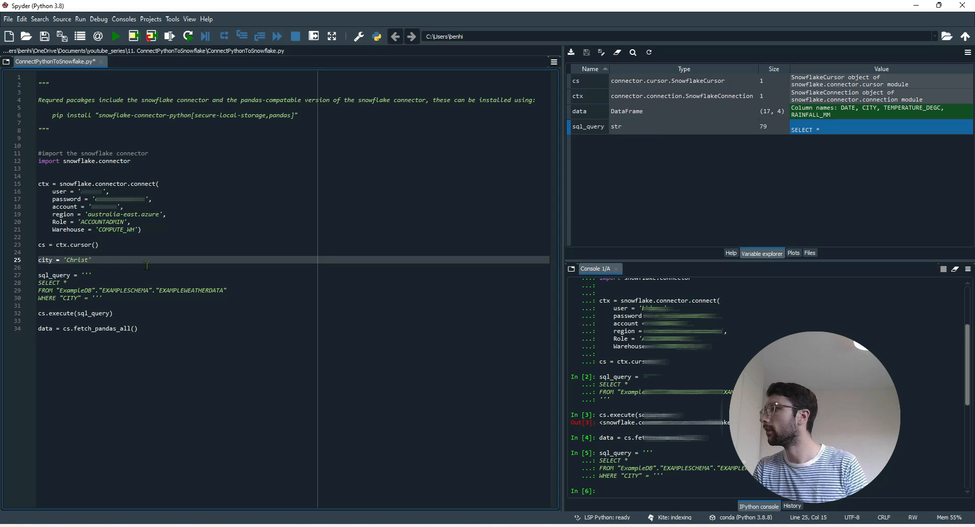
{"action": "type", "text": "church"}
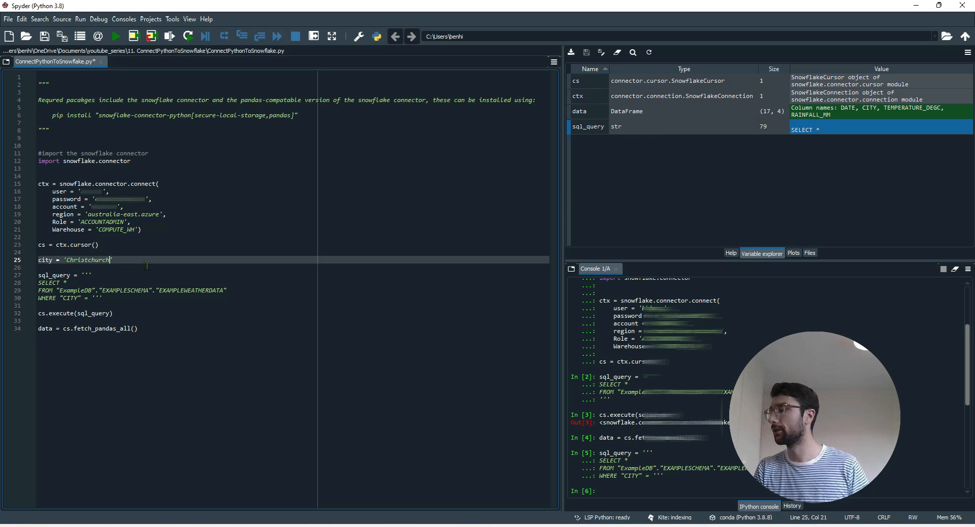
{"action": "key", "text": "Return"}
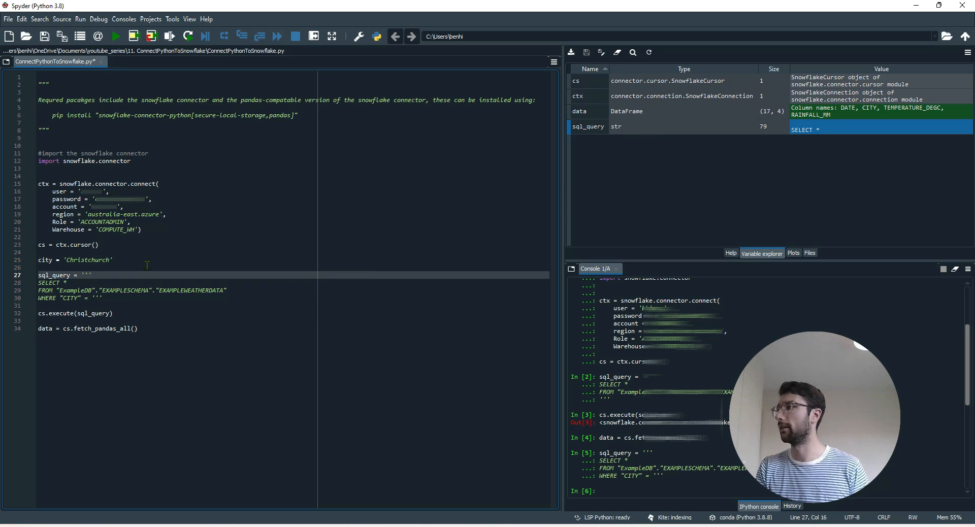
{"action": "left_click", "coordinate": [122, 297]}
{"action": "type", "text": " + city"}
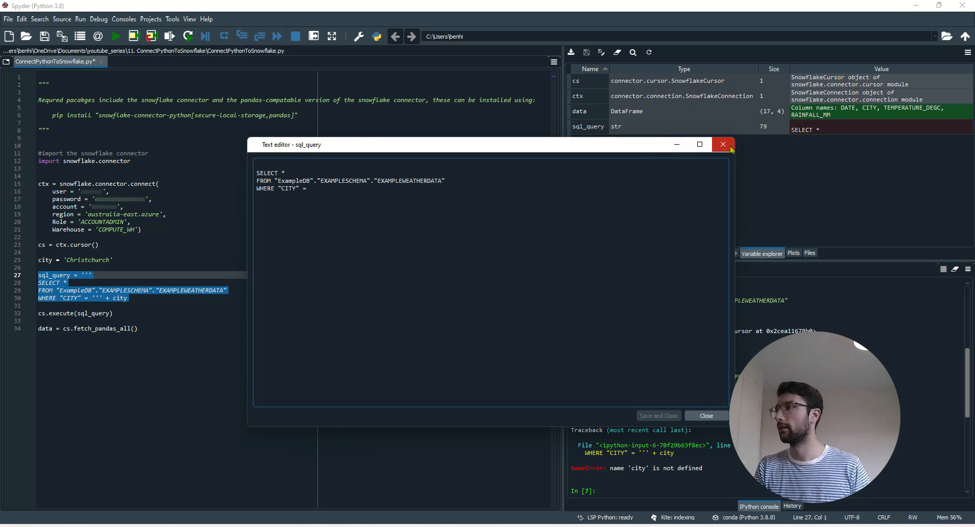
{"action": "left_click", "coordinate": [723, 144]}
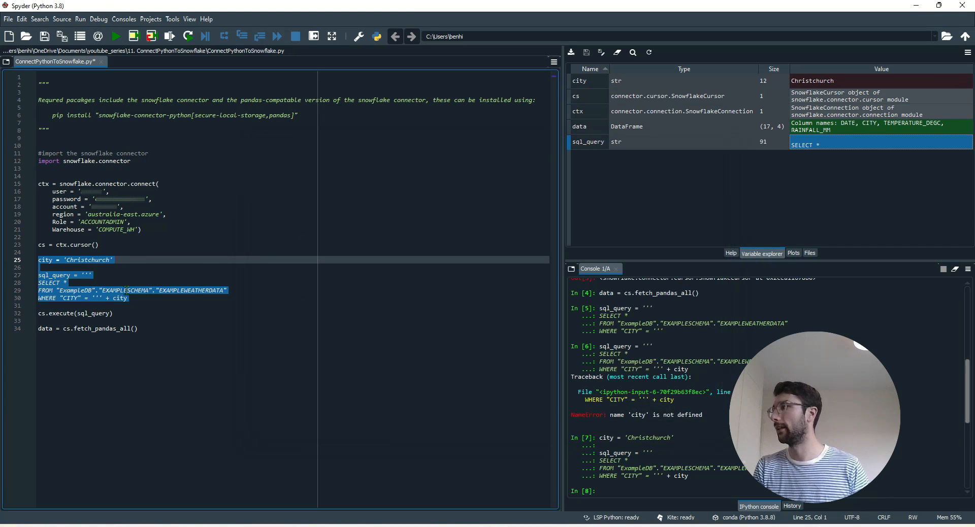
Wrap city in single quotes within the WHERE clause and check sql_query
{"action": "left_click", "coordinate": [118, 297]}
{"action": "type", "text": "\"'\" "}
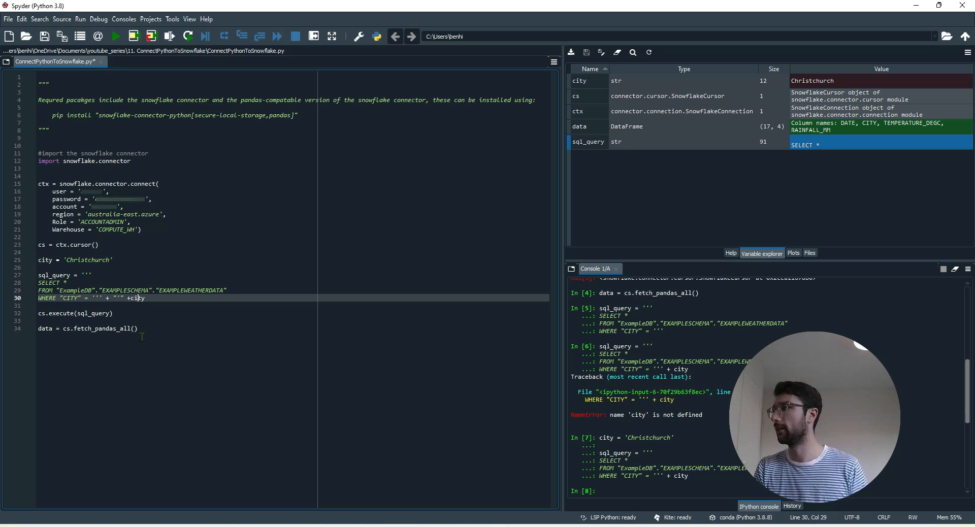
{"action": "type", "text": "+"}
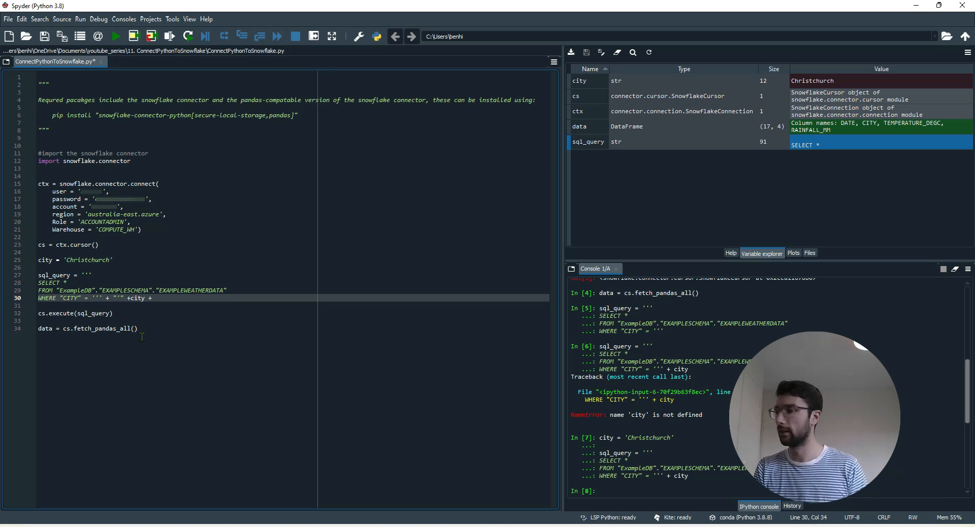
{"action": "type", "text": "\" '\""}
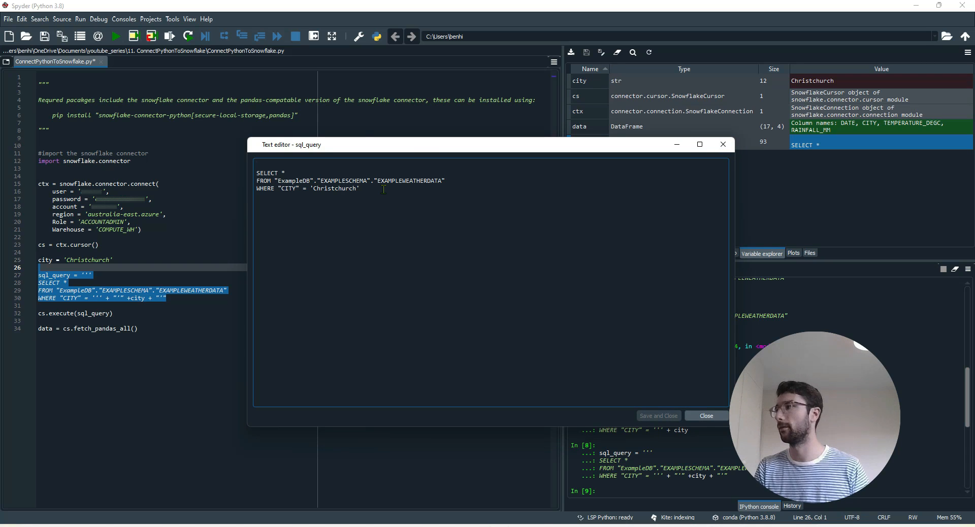
{"action": "left_click", "coordinate": [706, 415]}
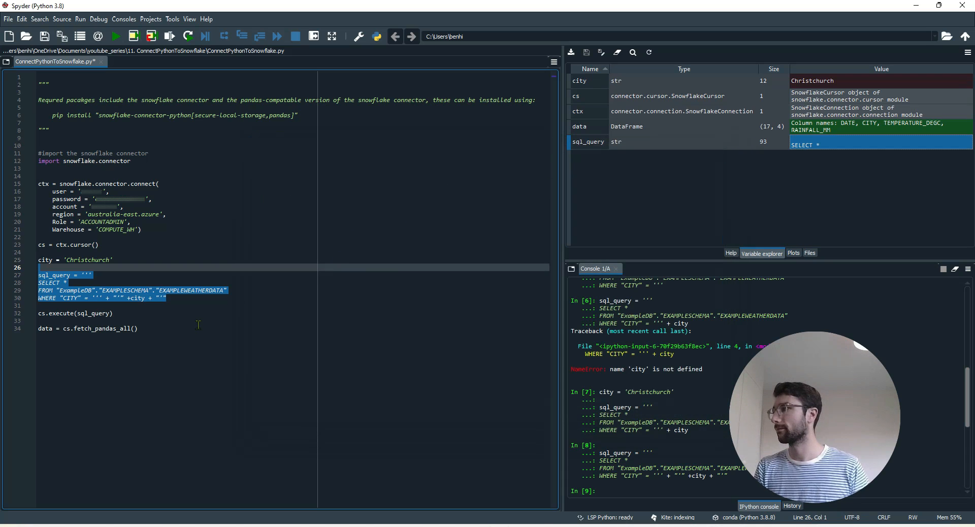
Run the whole script to fetch 9 Christchurch rows, then select Christchurch to replace
{"action": "left_click", "coordinate": [116, 36]}
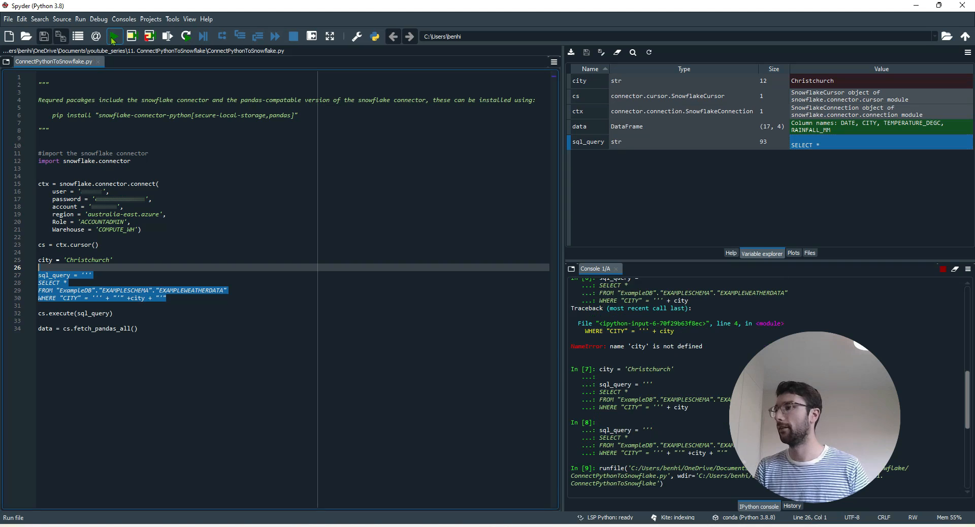
{"action": "left_click", "coordinate": [113, 36]}
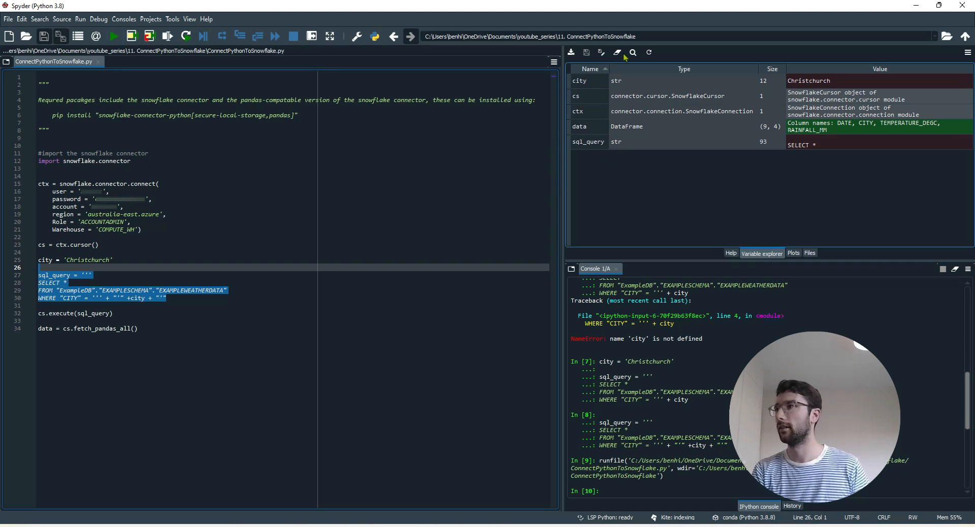
{"action": "double_click", "coordinate": [578, 126]}
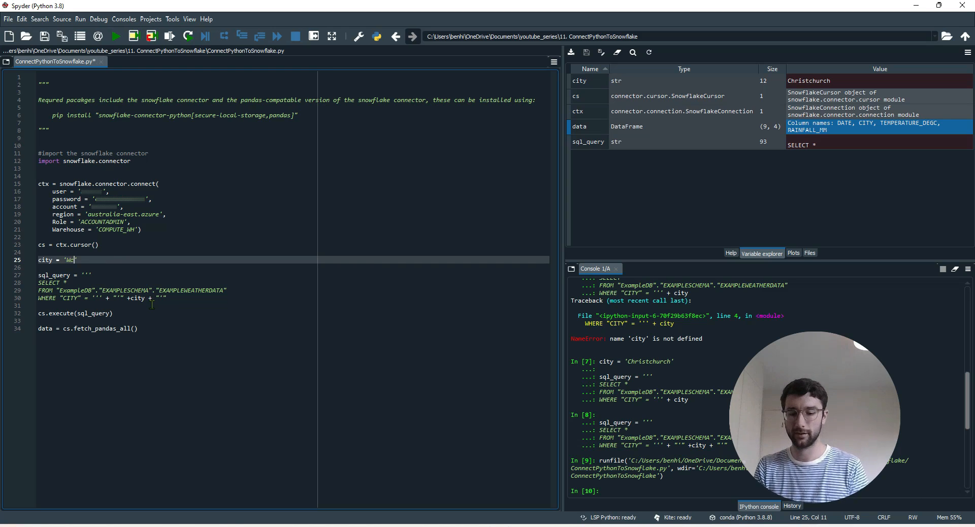
Change city to 'Wellington', rerun the script, and inspect the 8-row data DataFrame
{"action": "type", "text": "ellington"}
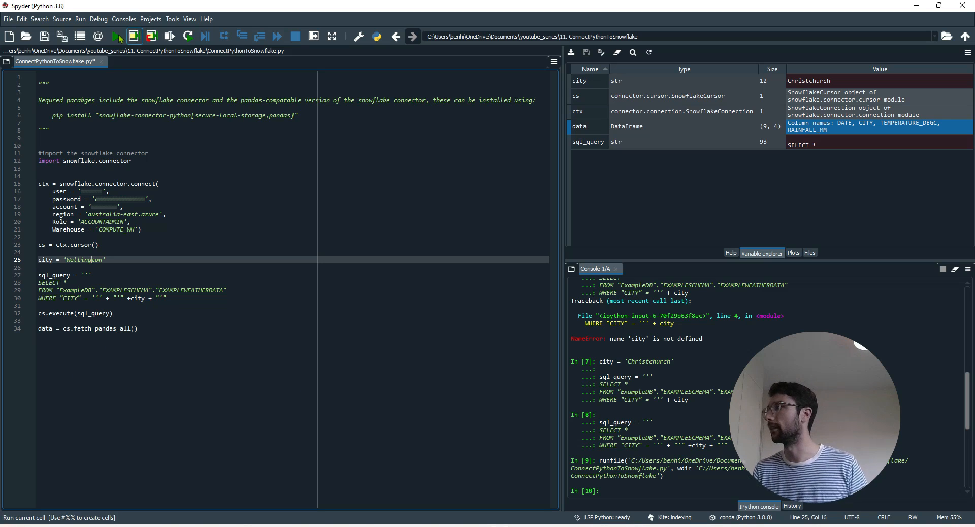
{"action": "left_click", "coordinate": [114, 36]}
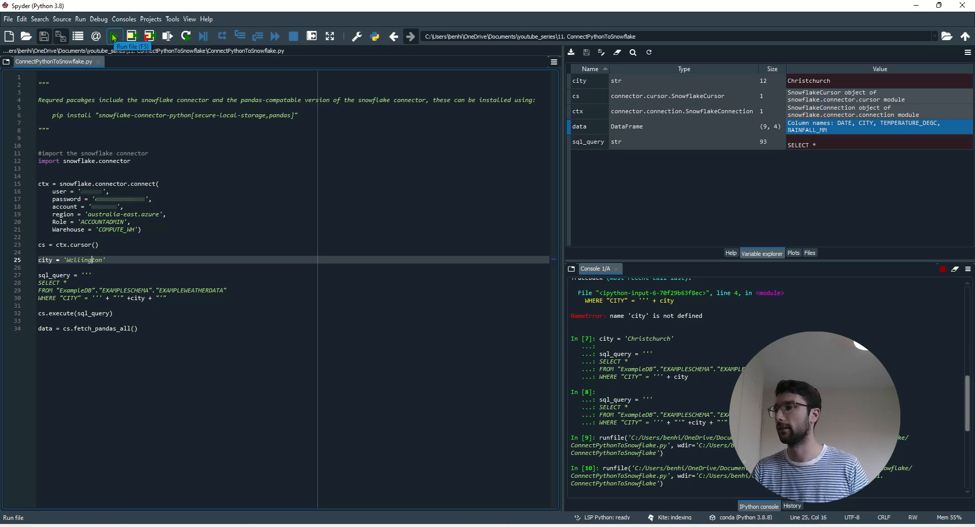
{"action": "left_click", "coordinate": [114, 35]}
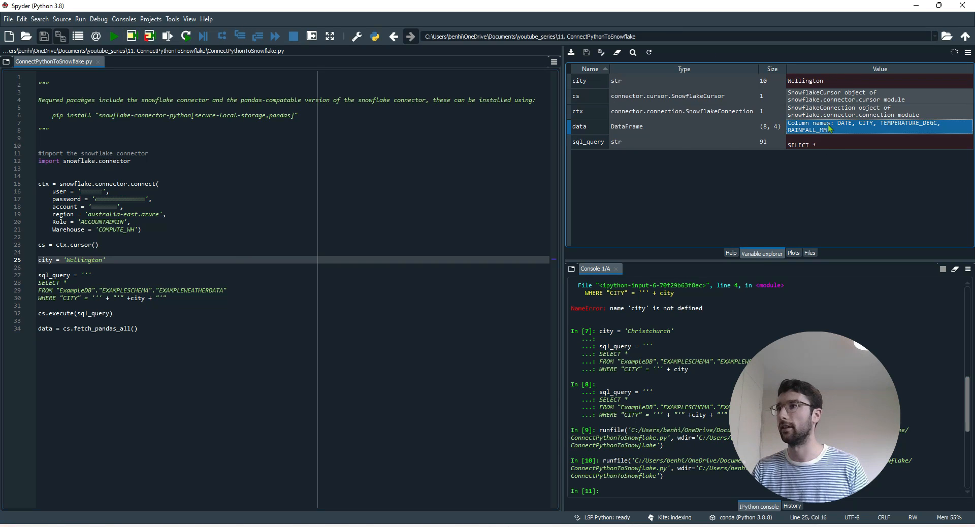
{"action": "double_click", "coordinate": [578, 126]}
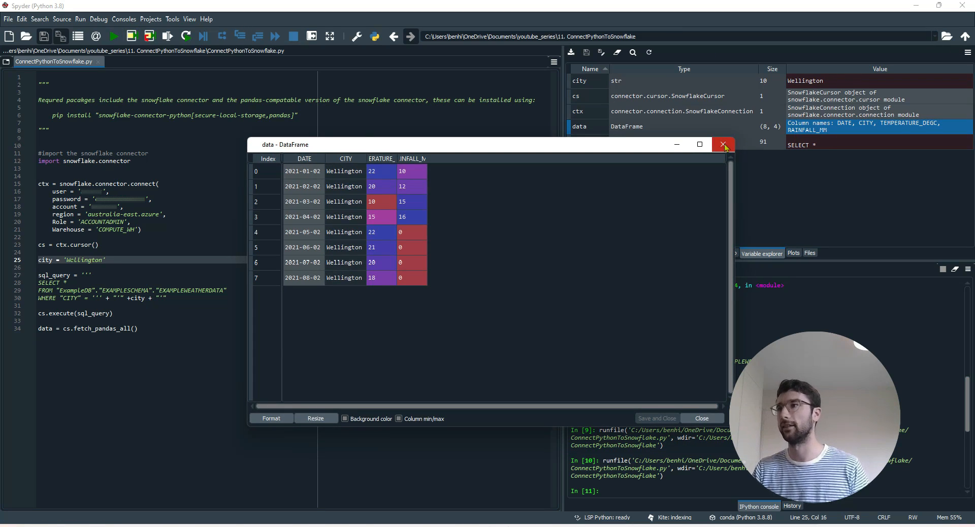
{"action": "left_click", "coordinate": [724, 144]}
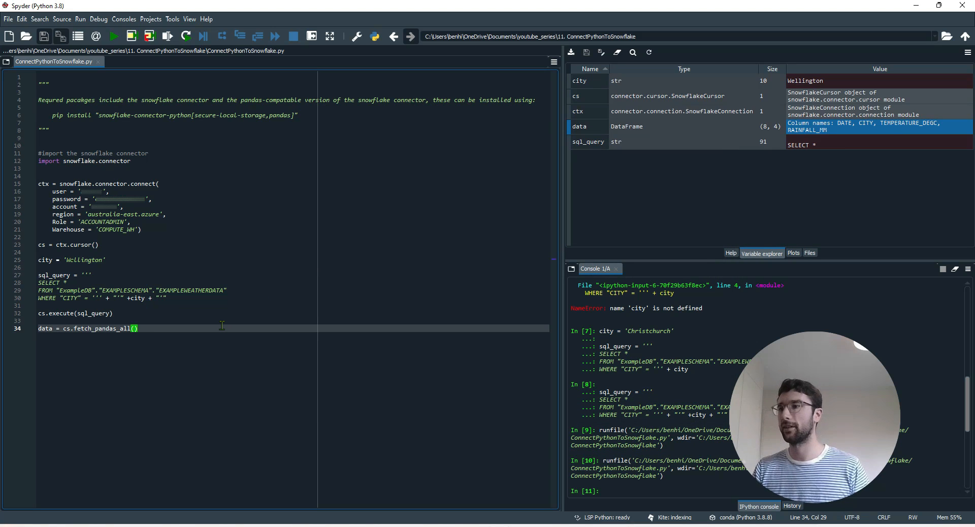
{"action": "mouse_move", "coordinate": [487, 341]}
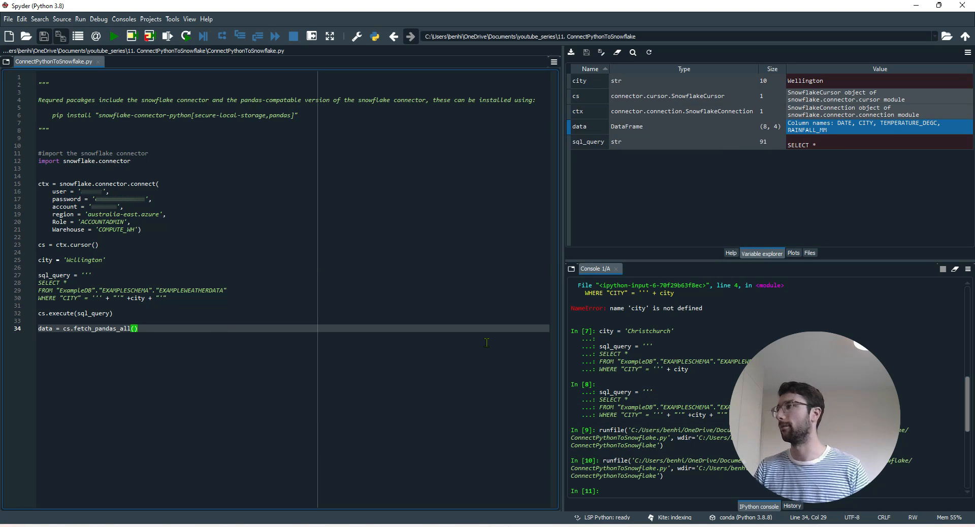